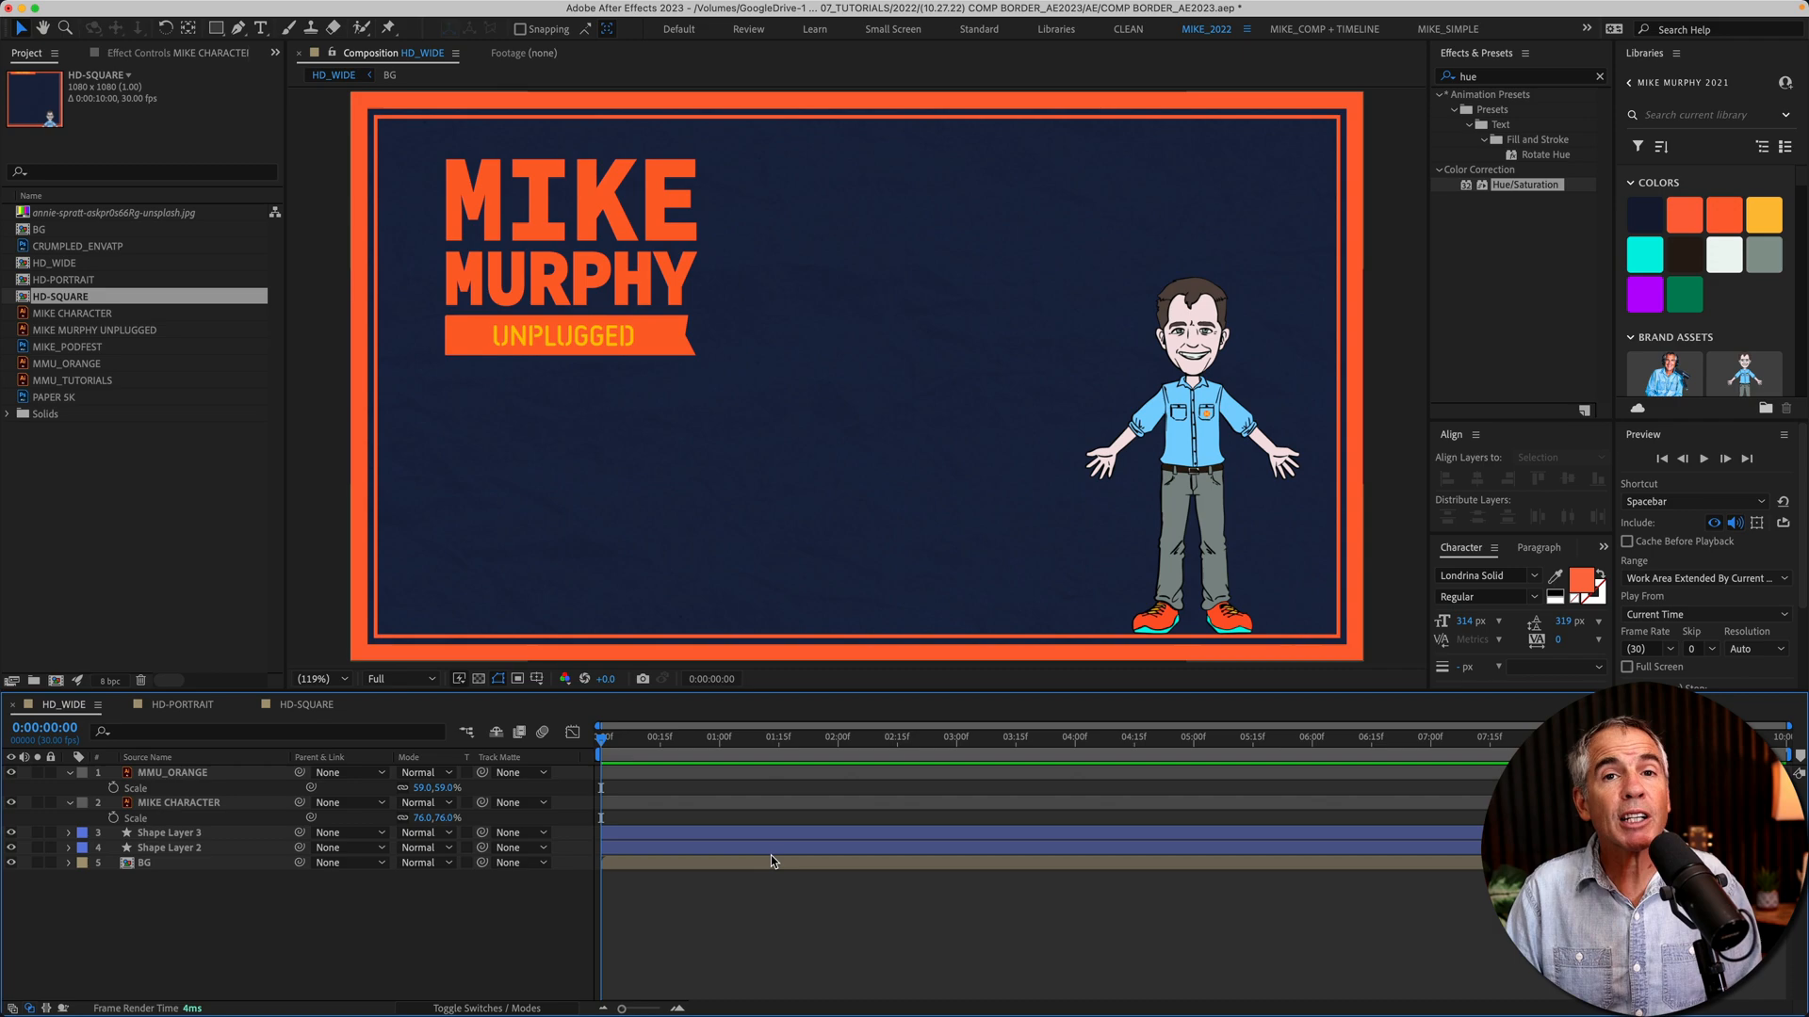
Show Comp 2 with the dark blue solid and confirm Effects & Presets is enabled in the Window menu
{"action": "left_click", "coordinate": [180, 705]}
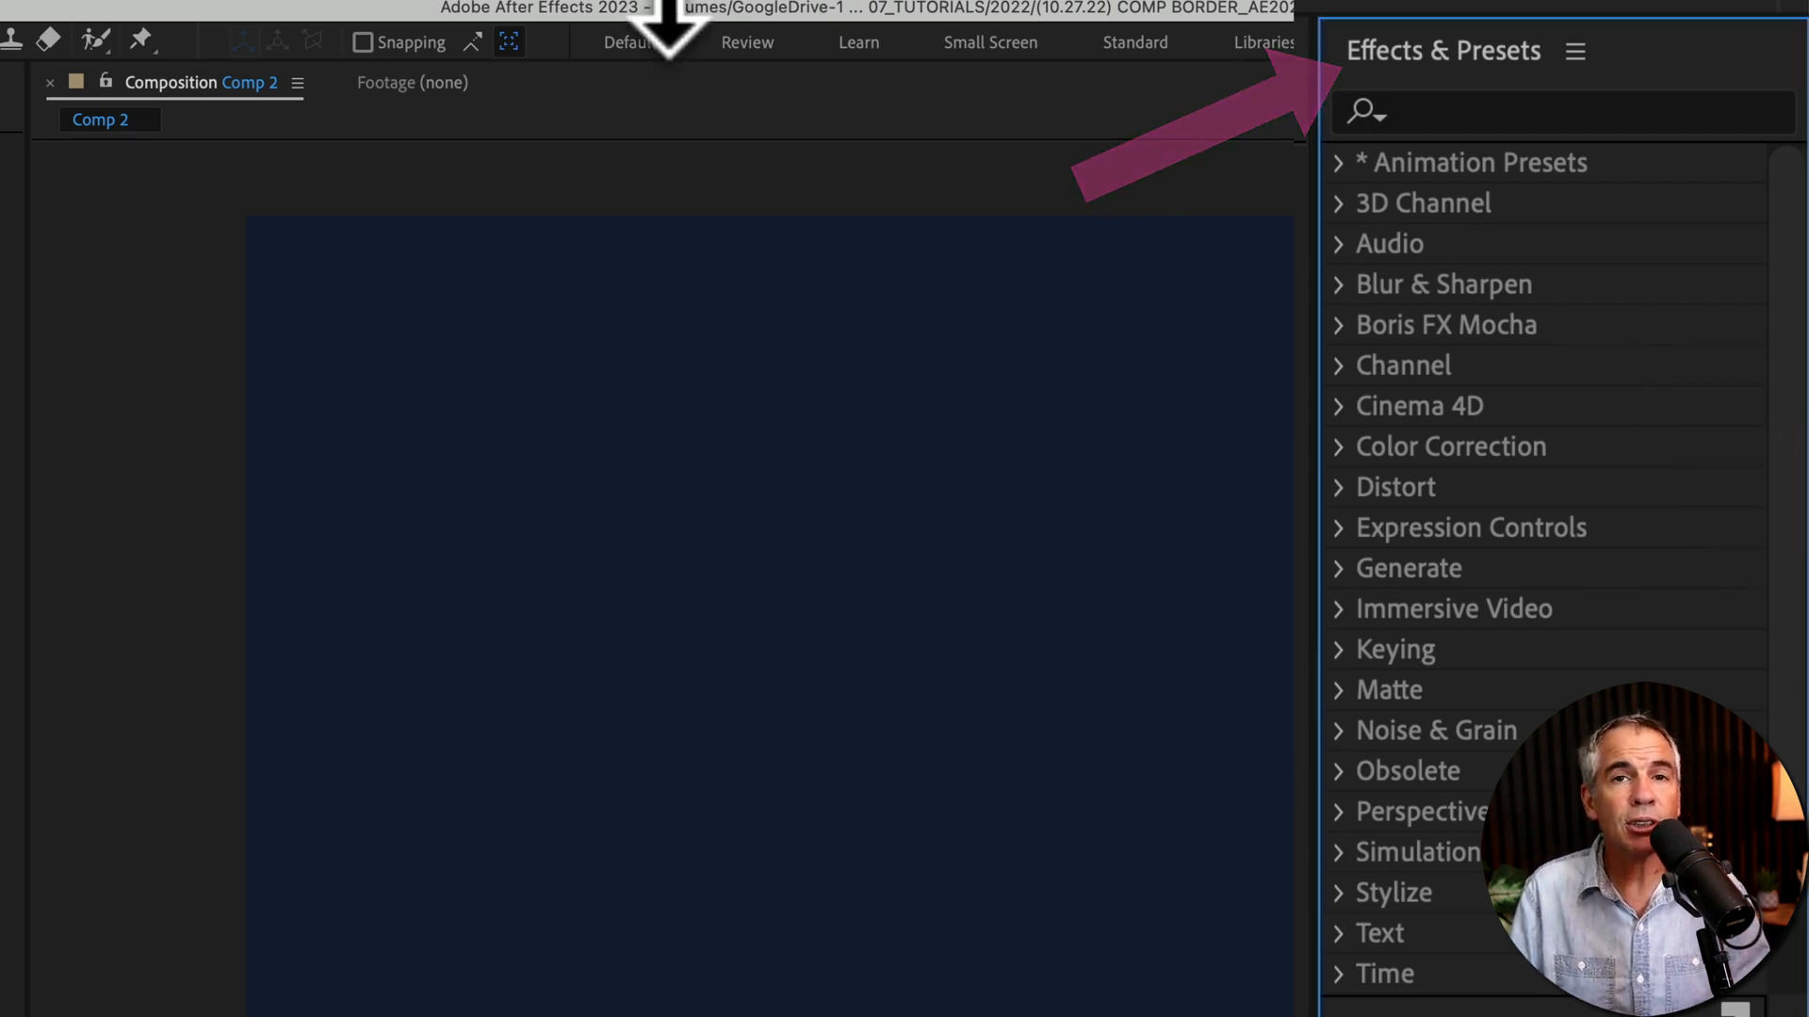
{"action": "left_click", "coordinate": [384, 11]}
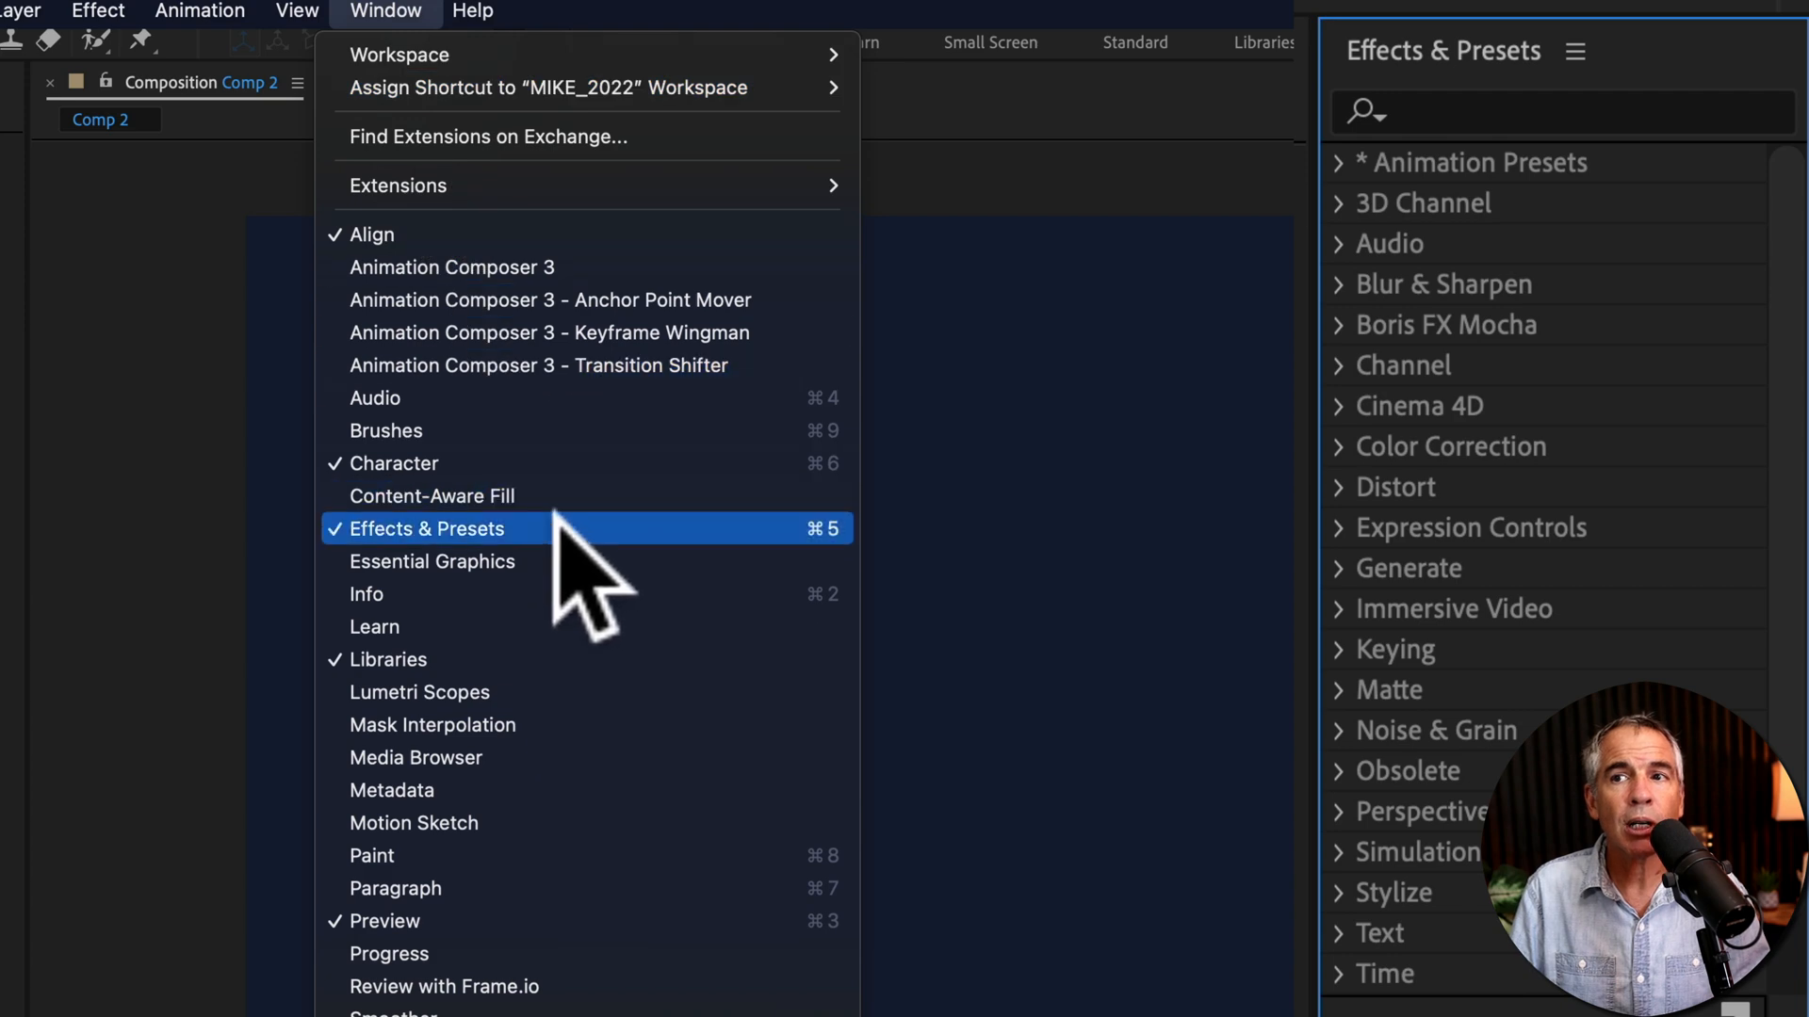
{"action": "mouse_move", "coordinate": [561, 534]}
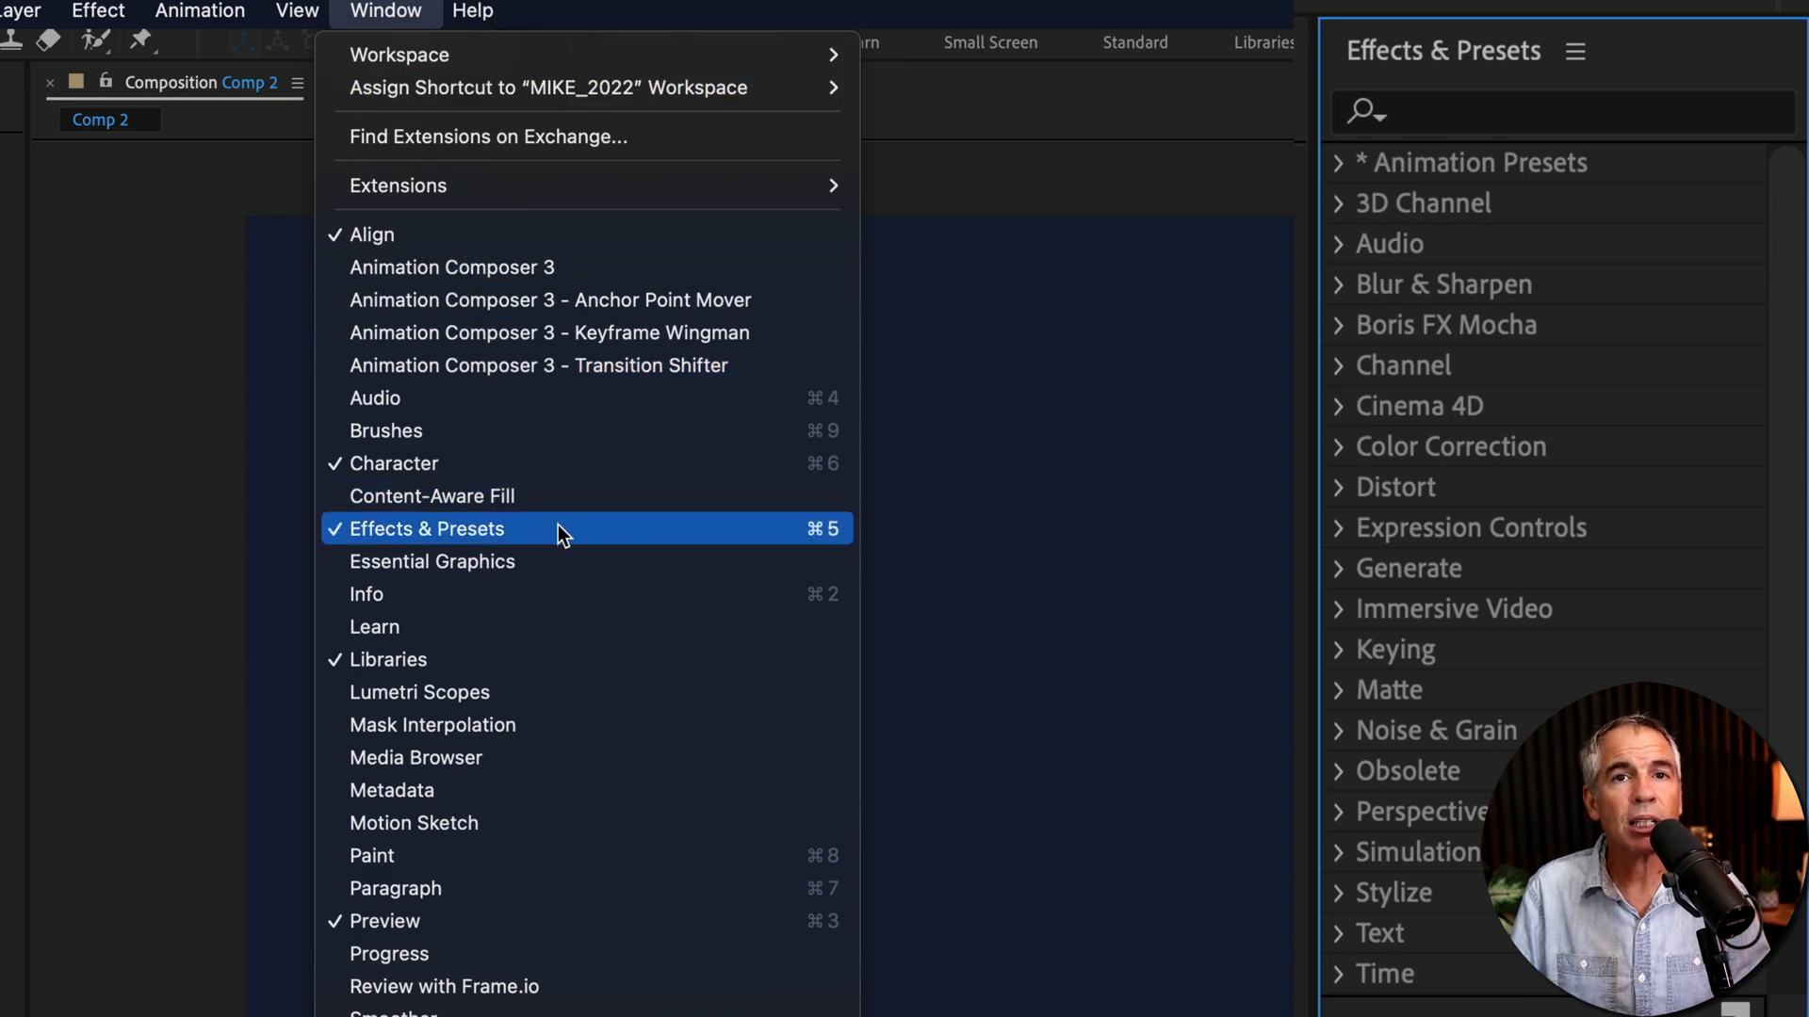
{"action": "left_click", "coordinate": [424, 527]}
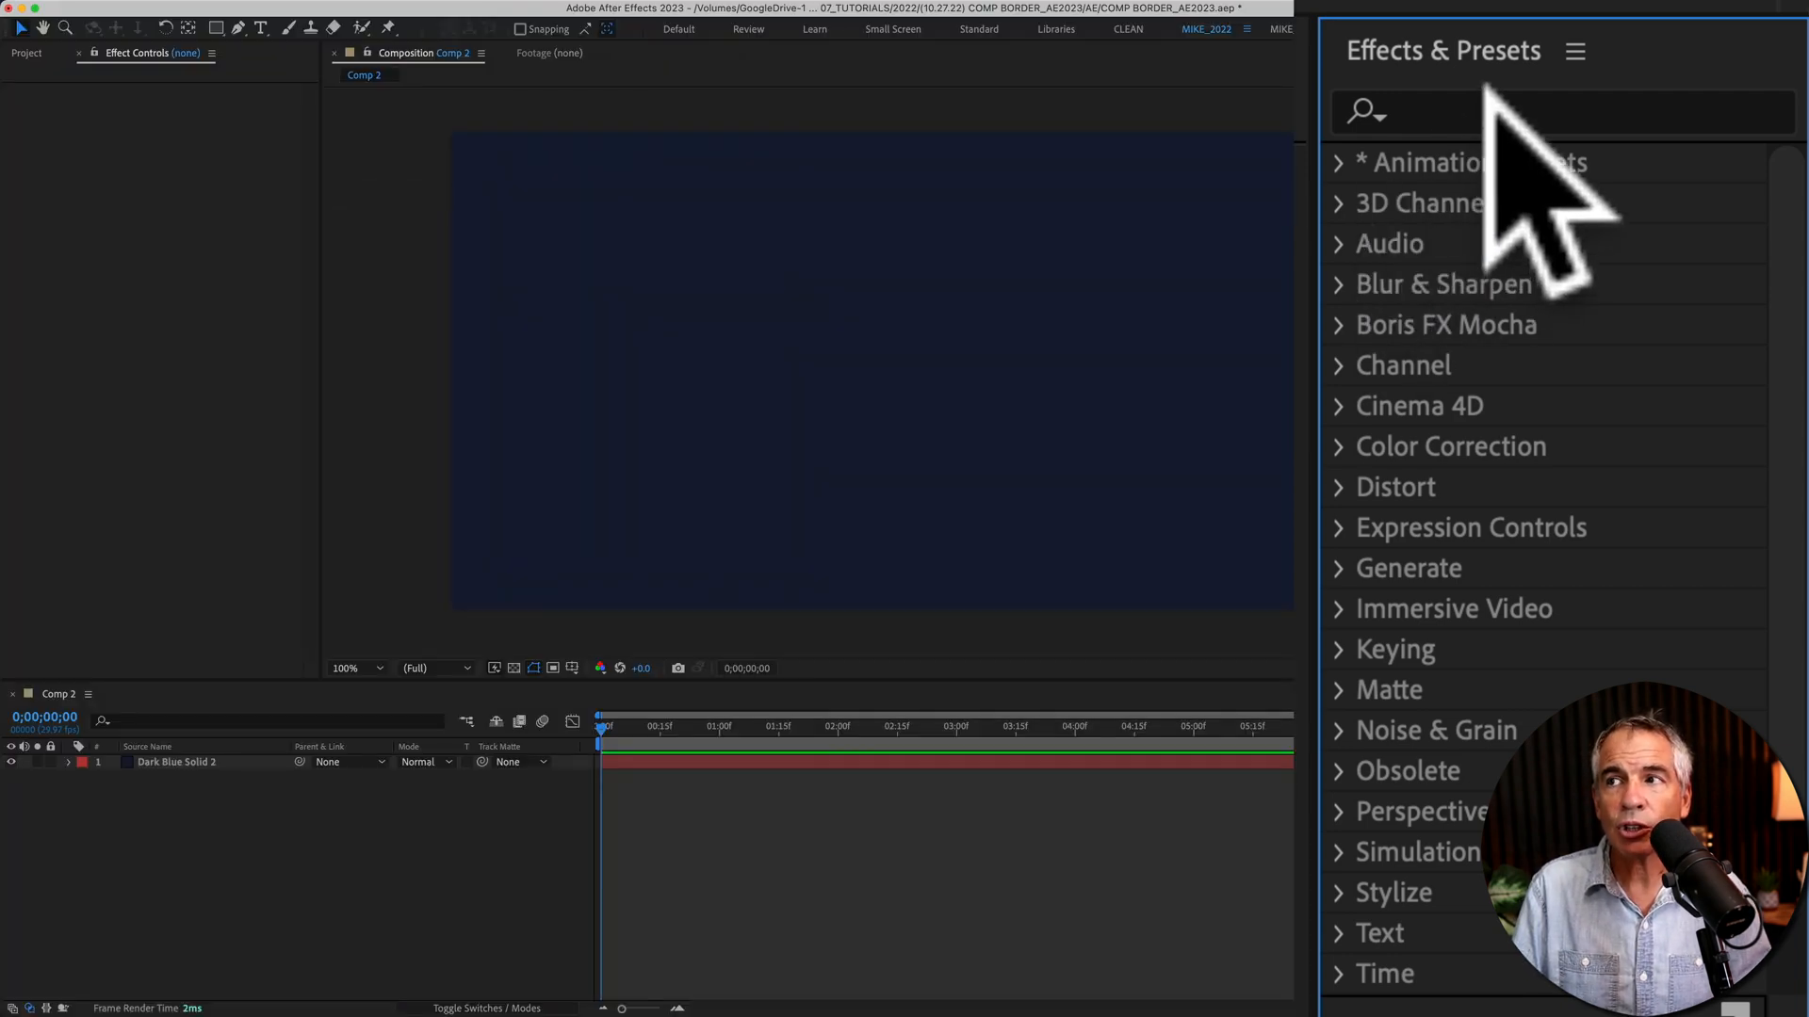
Search the effects and presets for 'border' and select the Composition Border preset
{"action": "left_click", "coordinate": [1558, 111]}
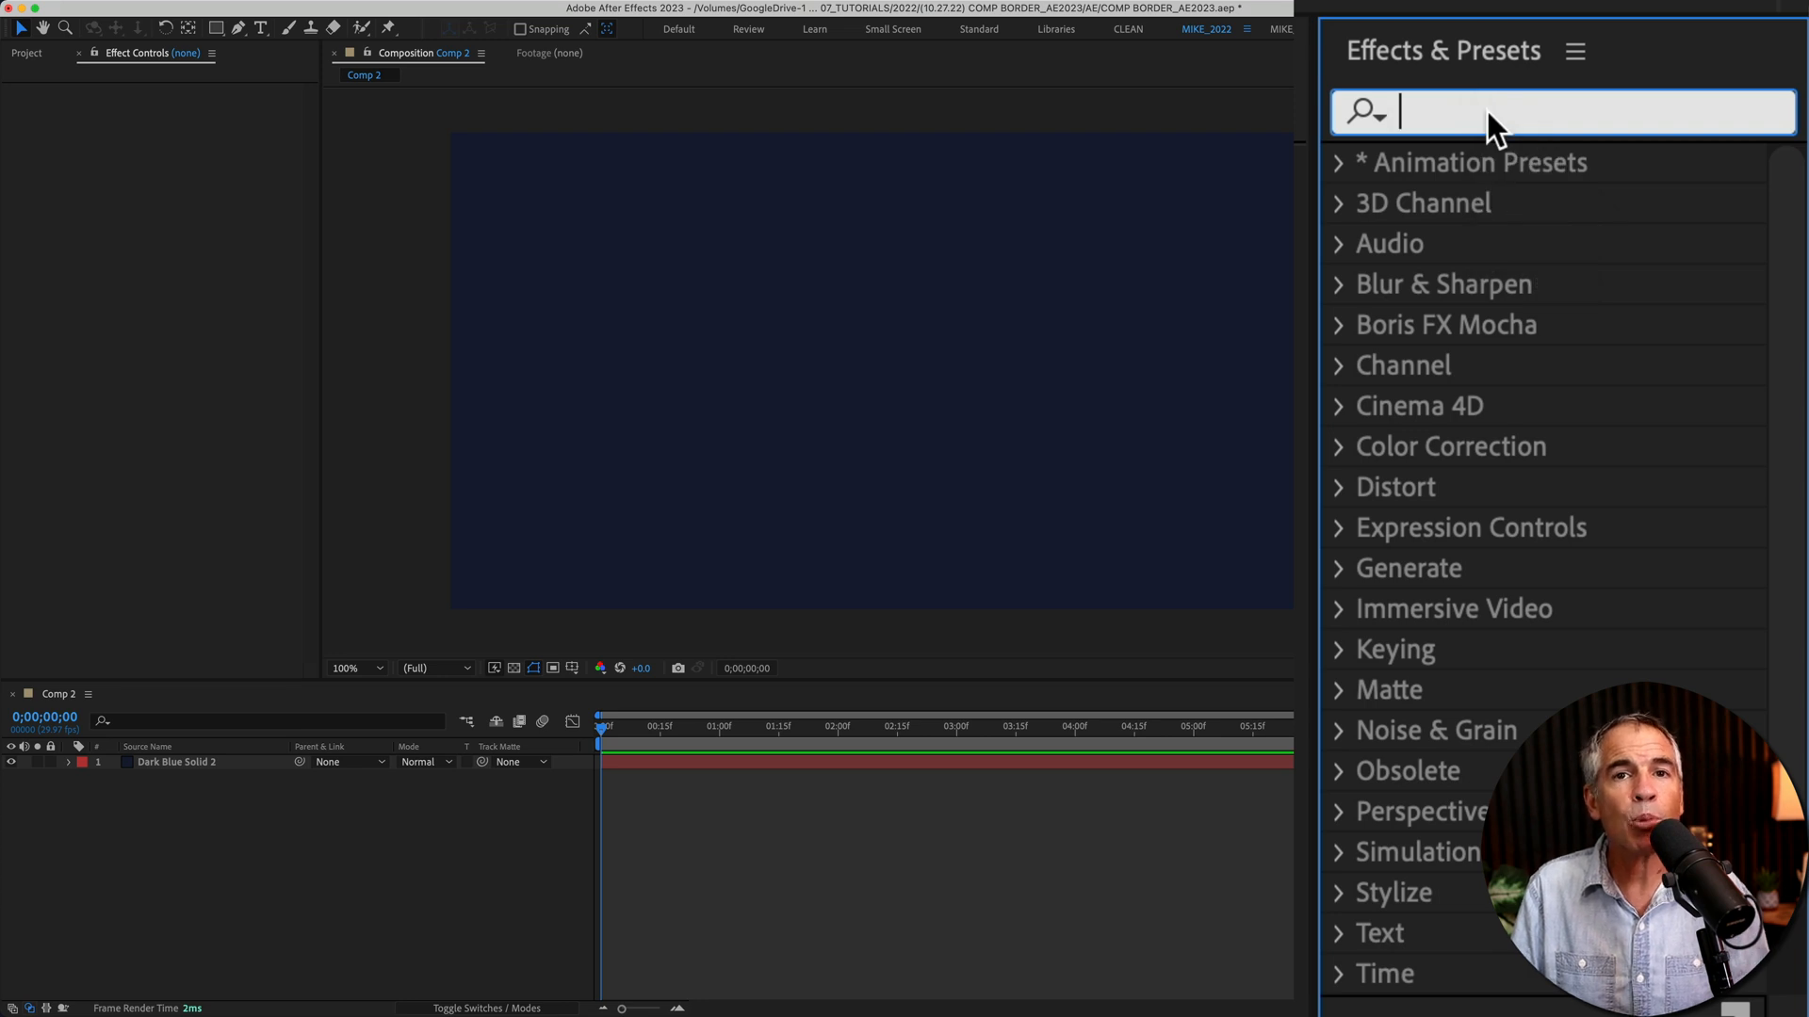
{"action": "type", "text": "borde"}
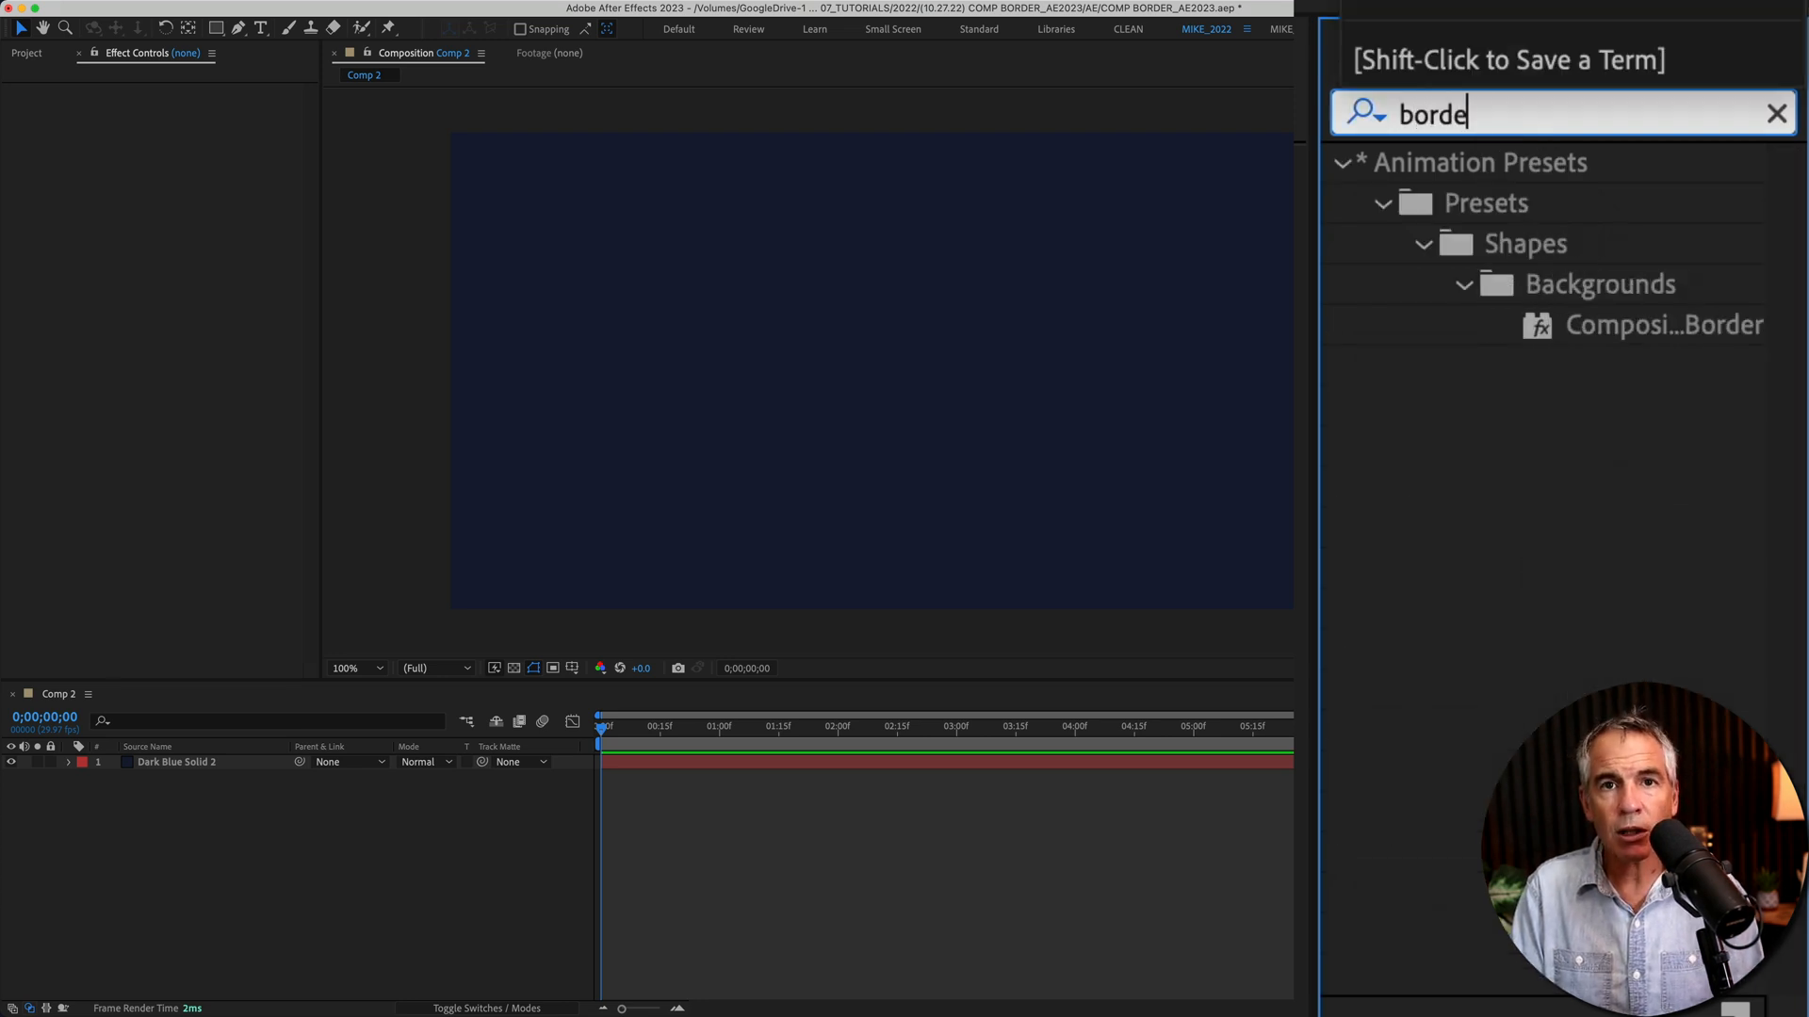
{"action": "left_click", "coordinate": [1662, 324]}
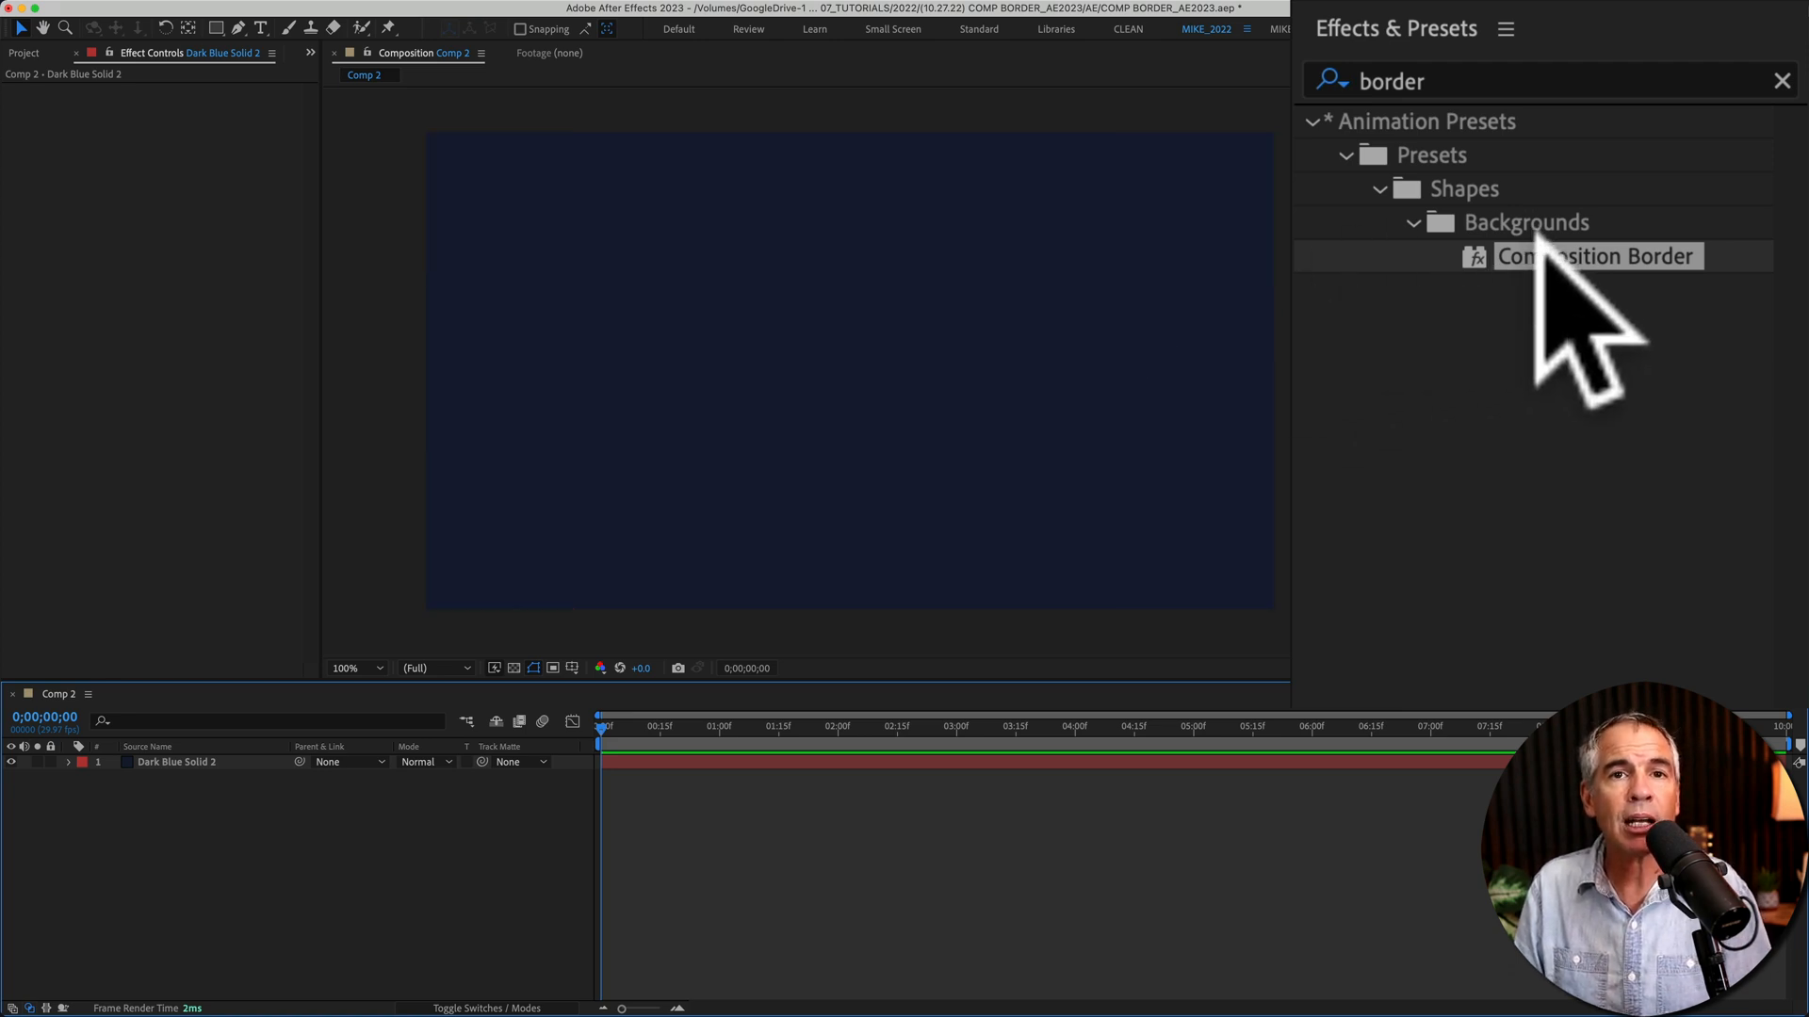
Apply the Composition Border preset and rename the new shape layer Border-Outside
{"action": "double_click", "coordinate": [1596, 256]}
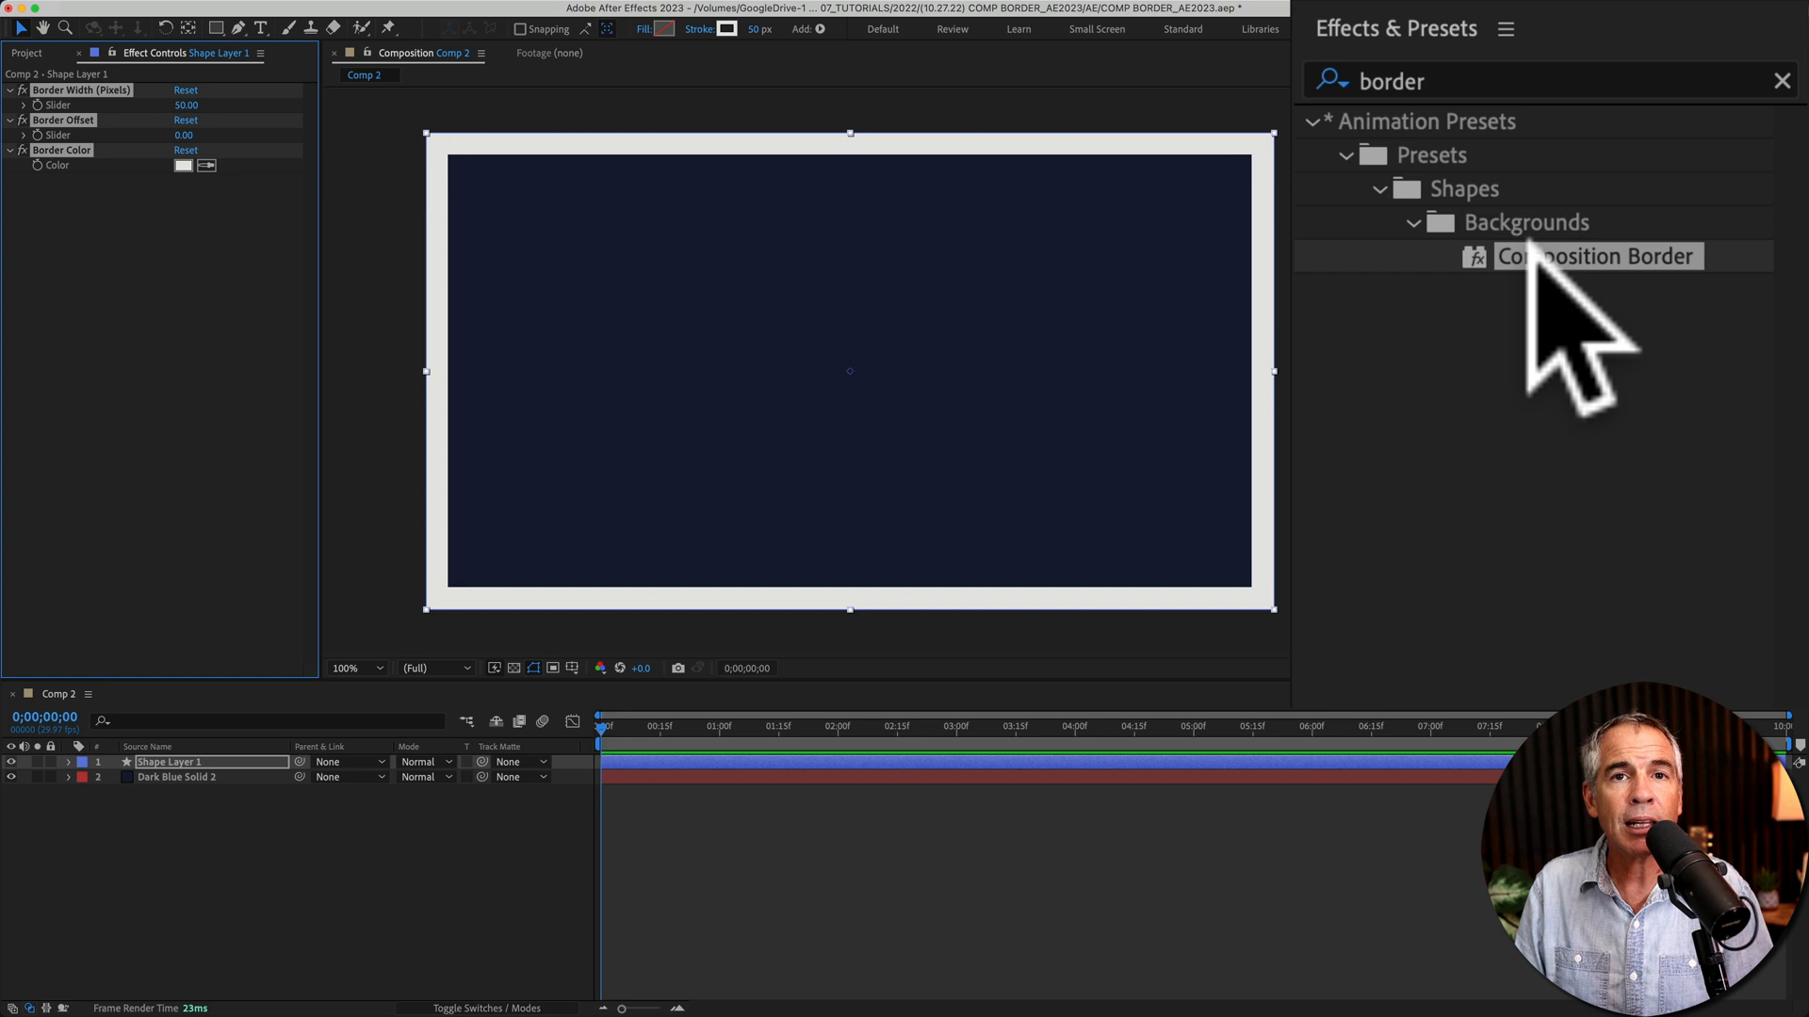
{"action": "mouse_move", "coordinate": [1545, 347]}
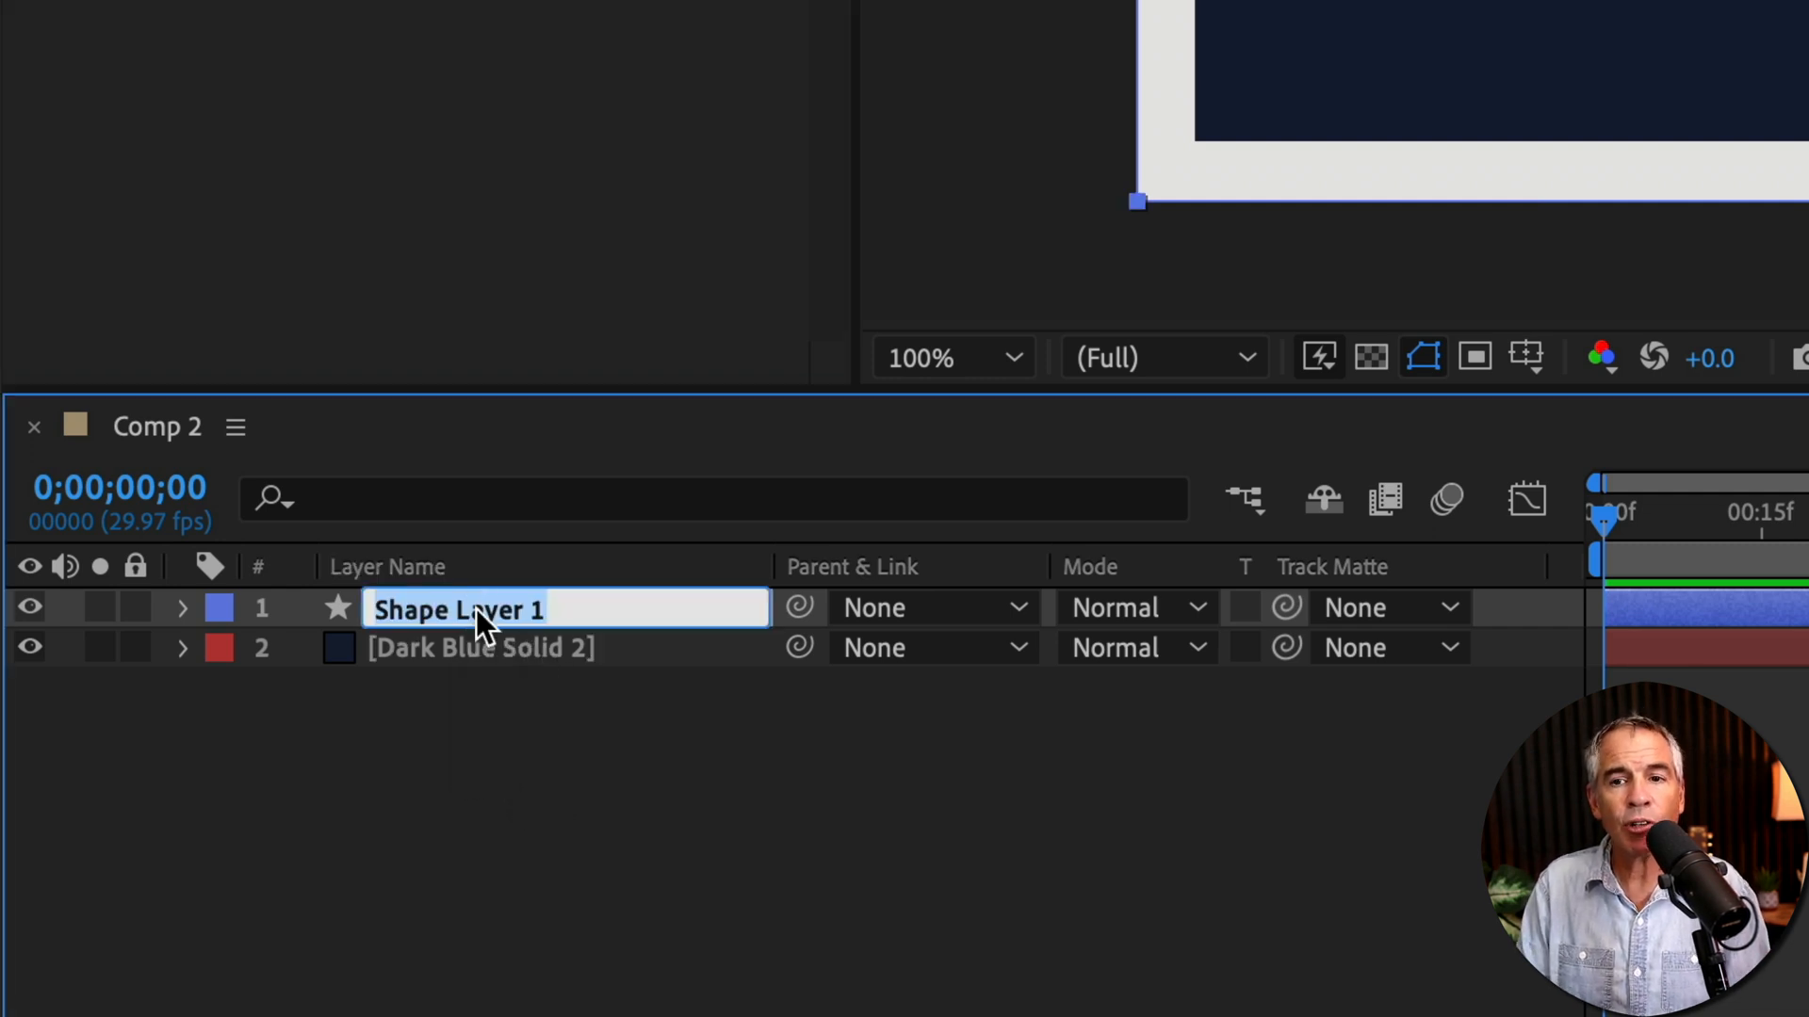
{"action": "type", "text": "Bo"}
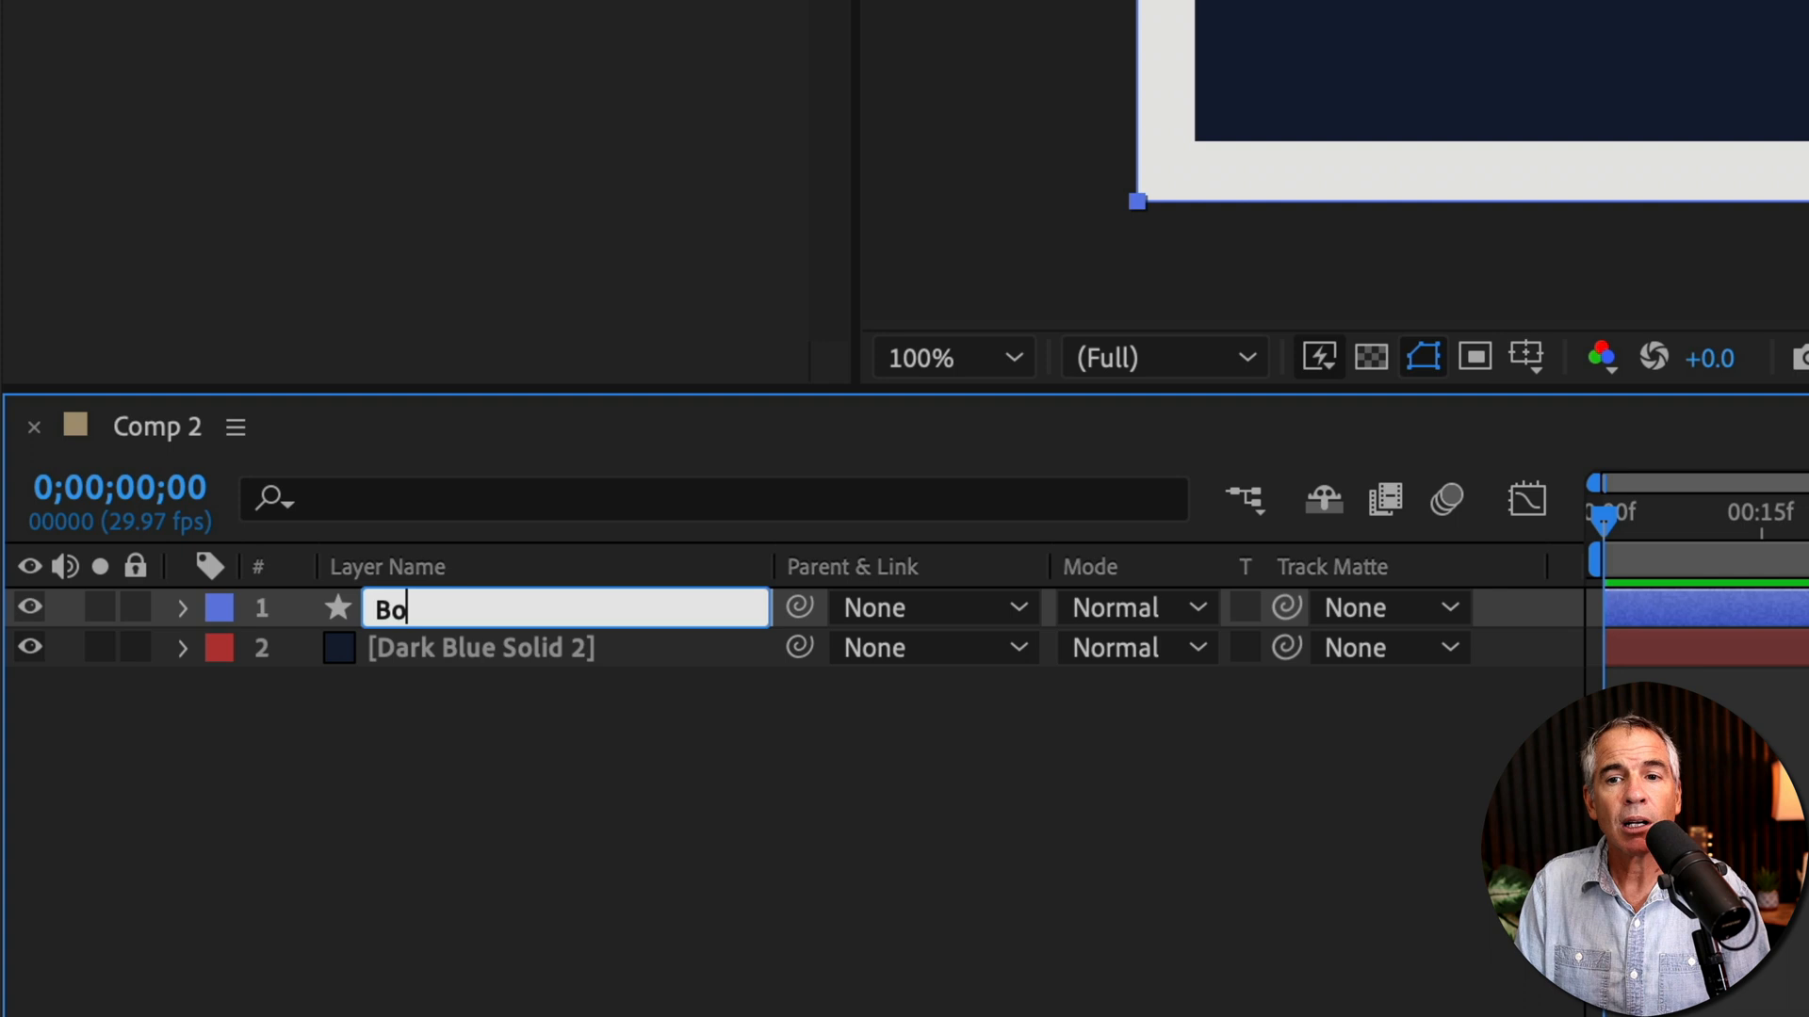
{"action": "key", "text": "Enter"}
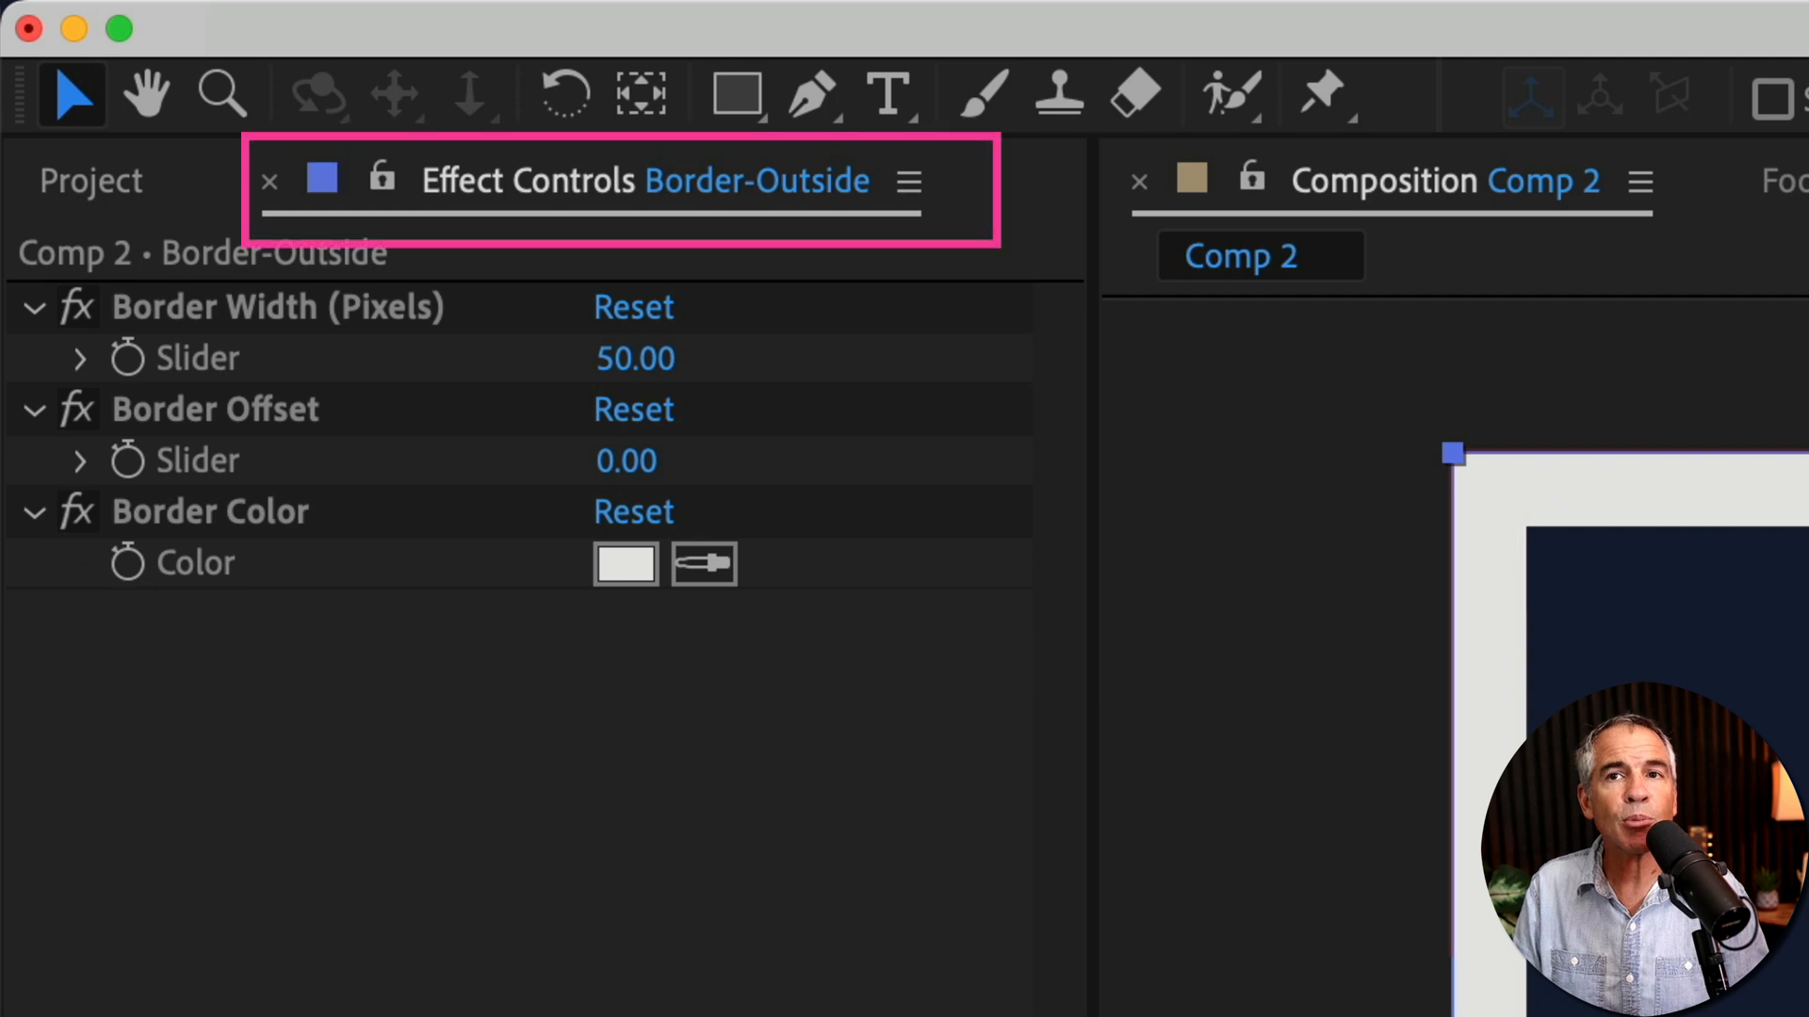
{"action": "mouse_move", "coordinate": [588, 346]}
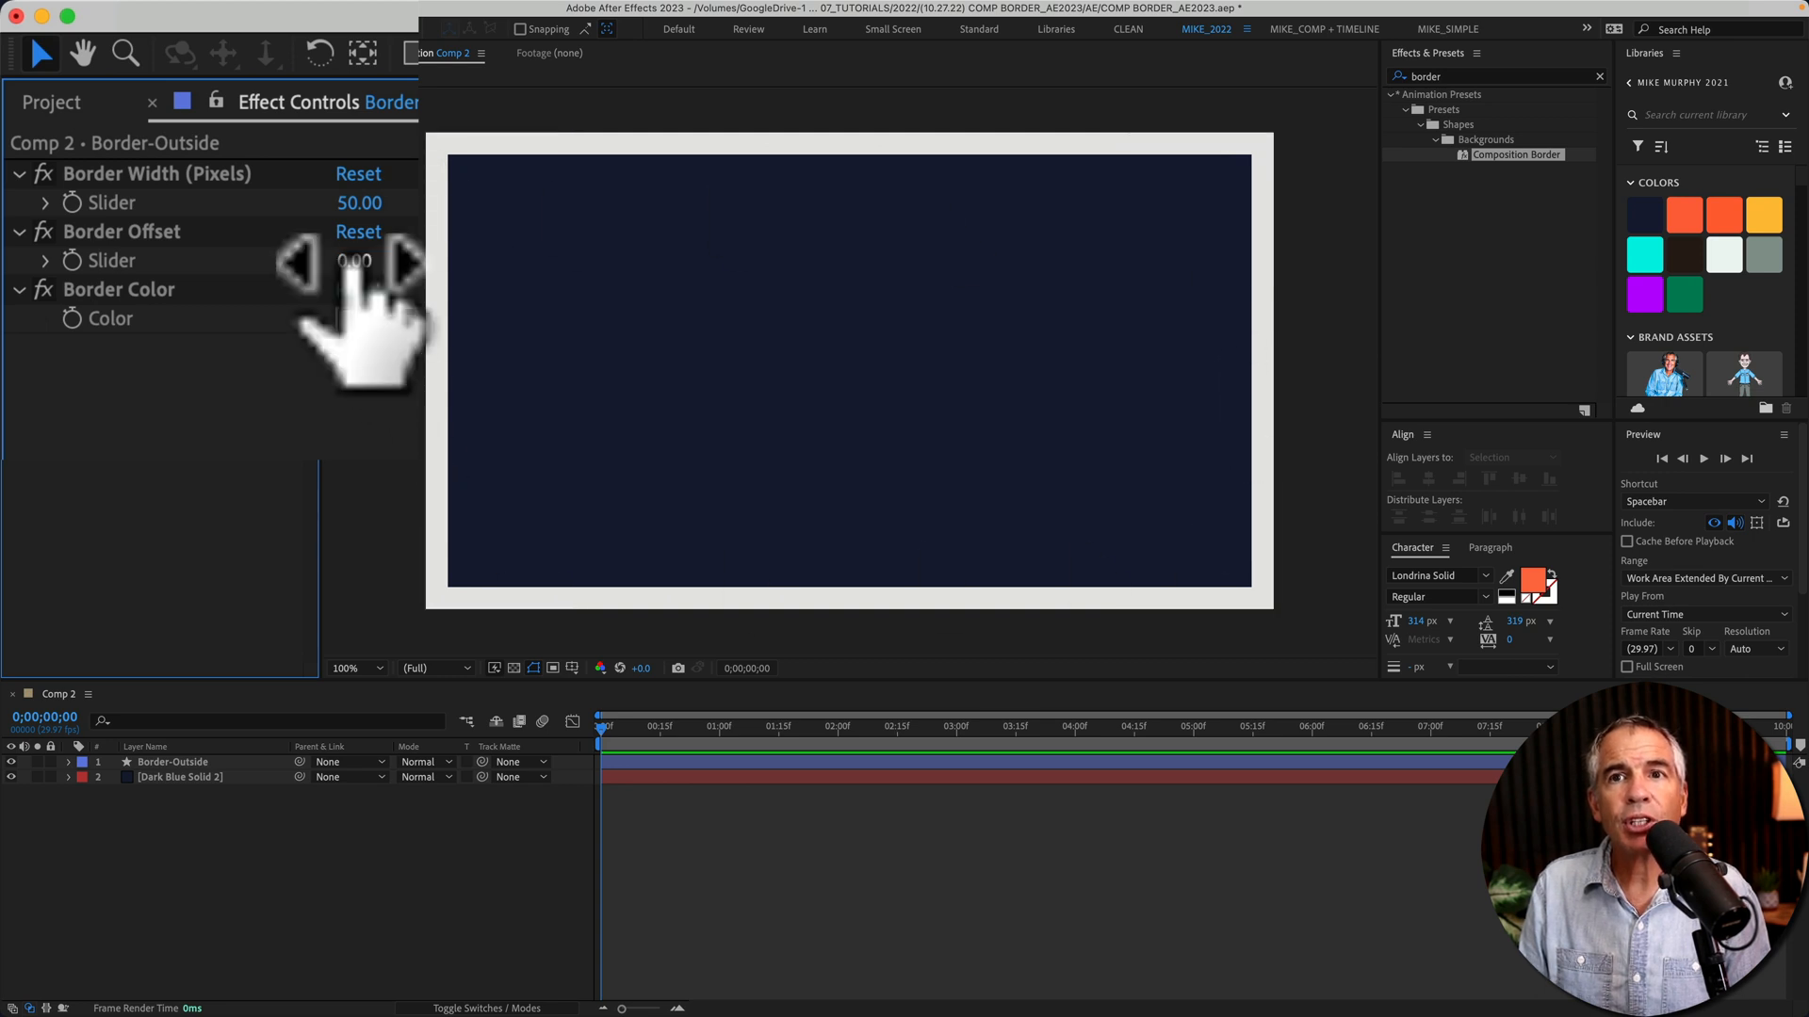
Scrub the Border Offset of the orange Border-Outside layer to try the spacing
{"action": "left_click_drag", "start_coordinate": [354, 260], "coordinate": [397, 260]}
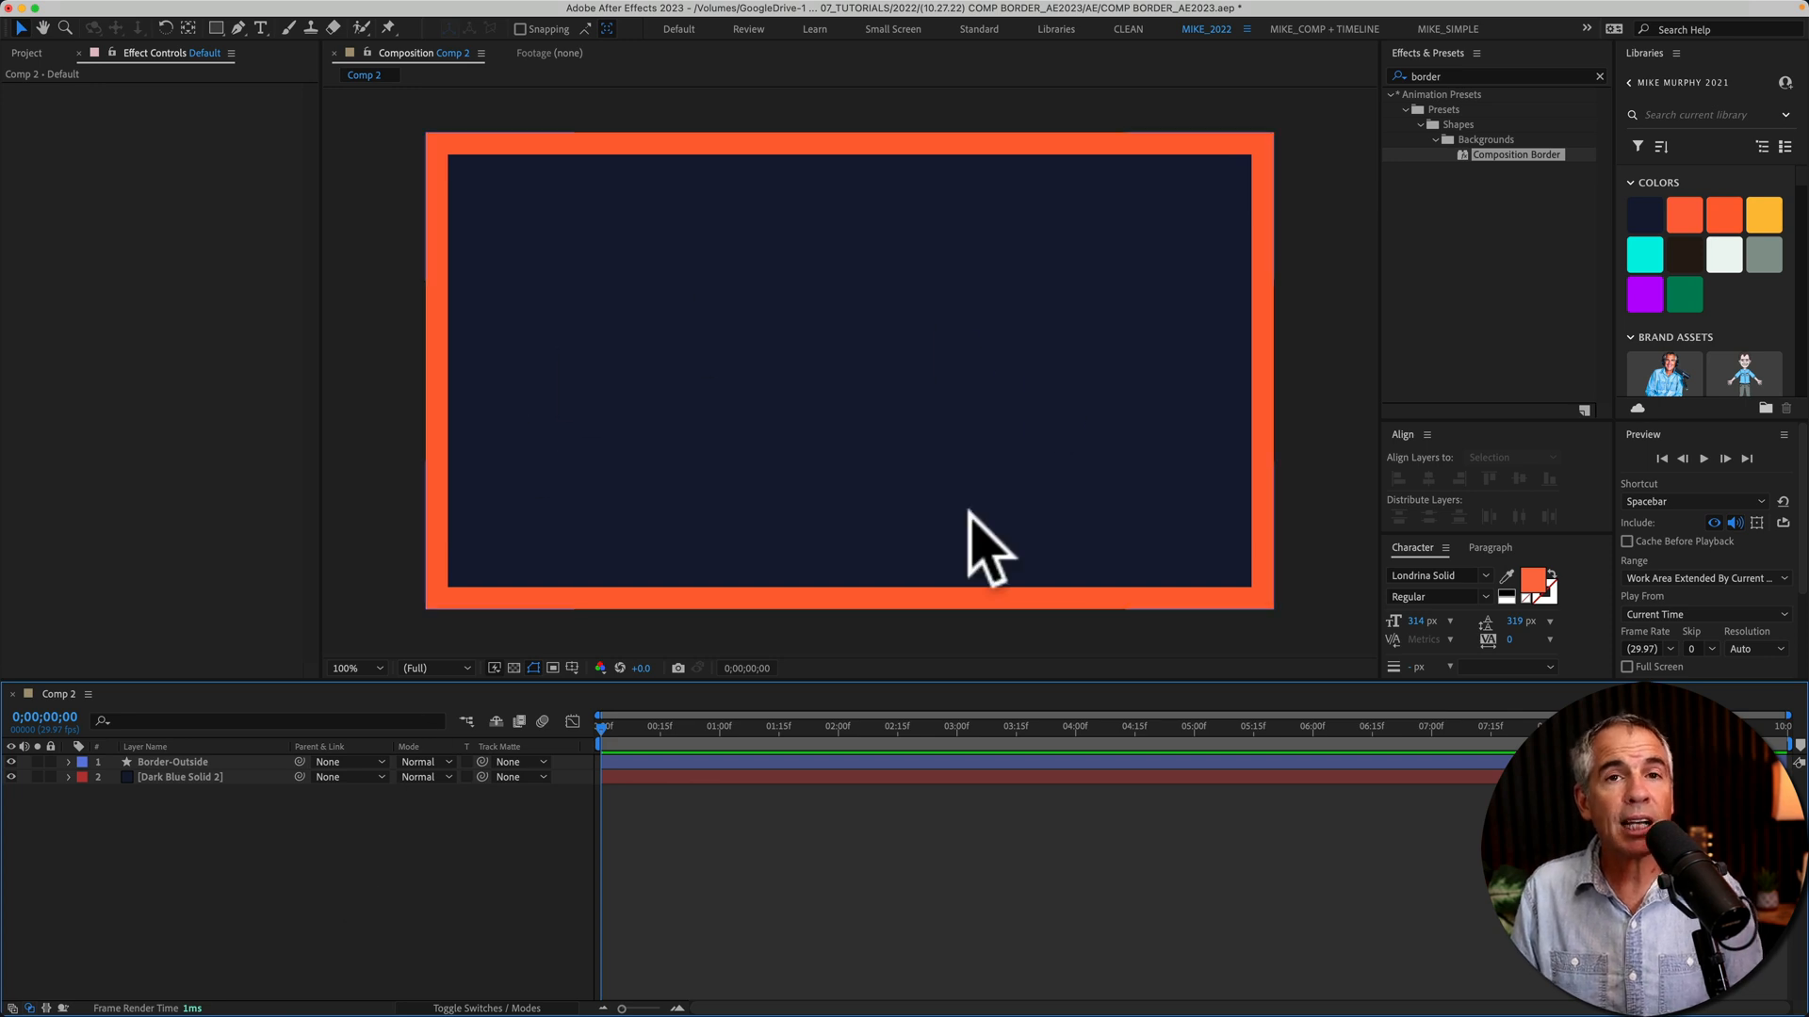
{"action": "mouse_move", "coordinate": [433, 317]}
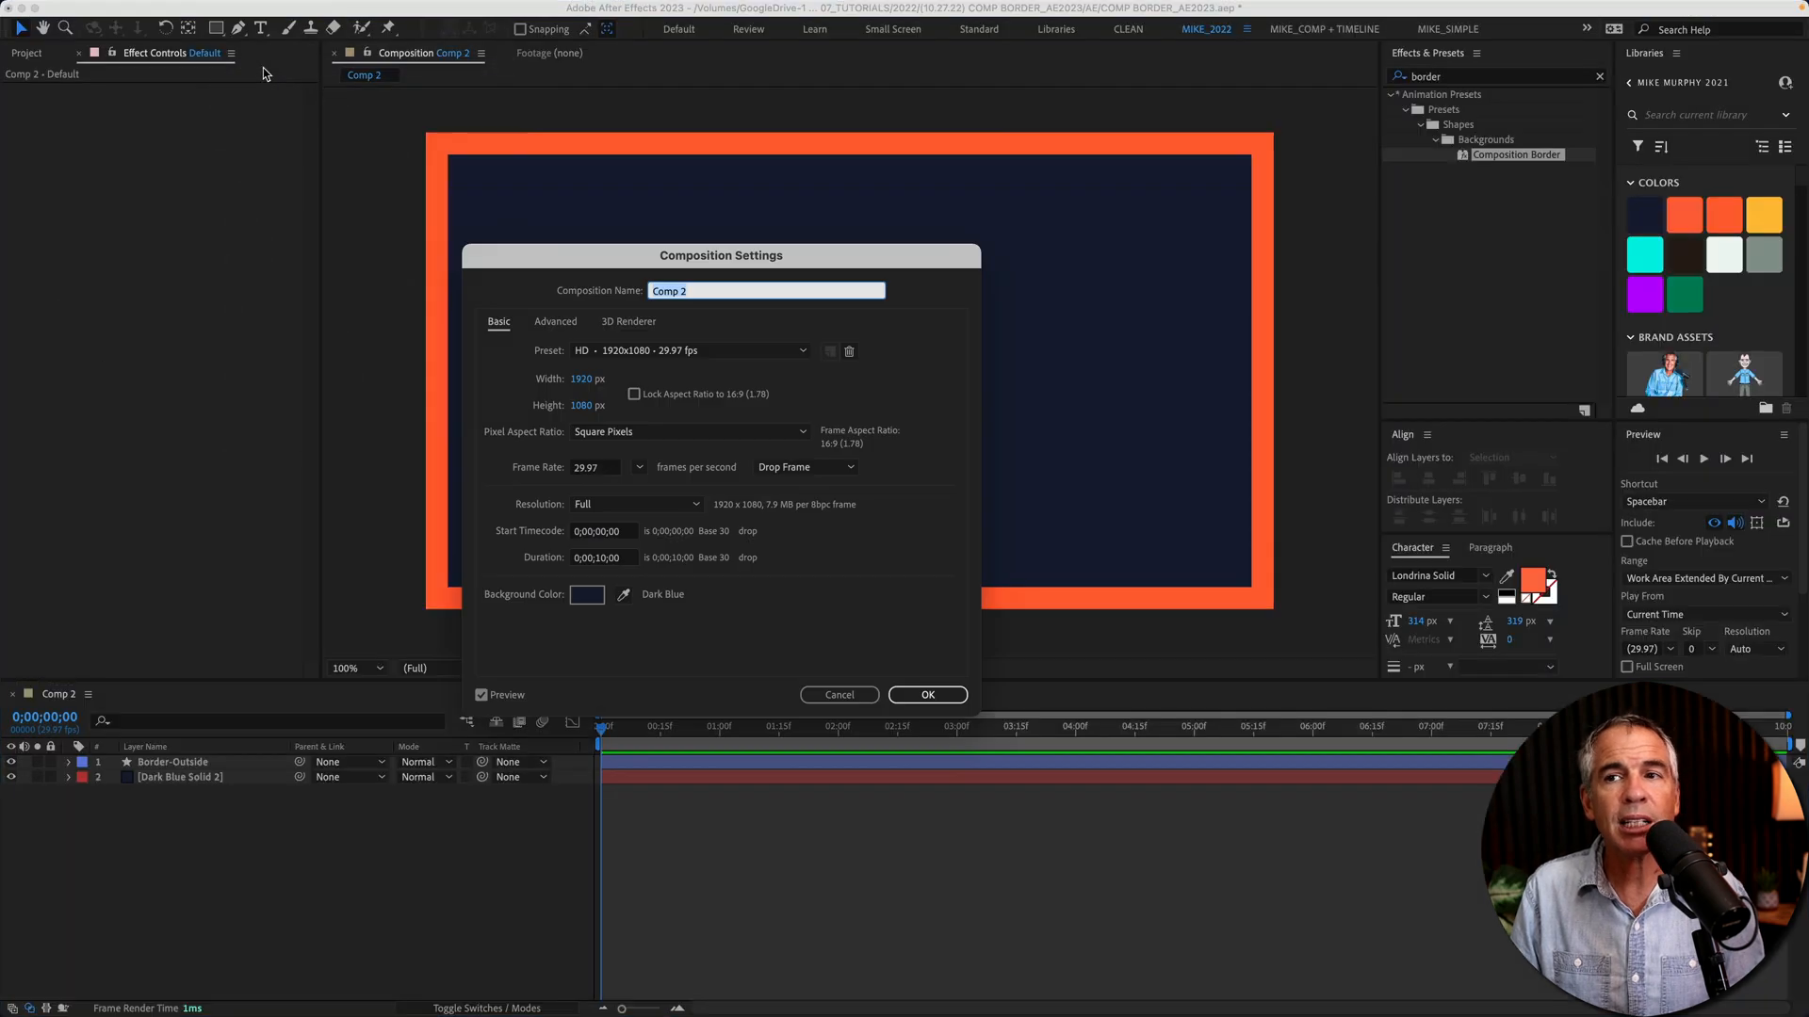
Apply a square composition size to check the border adapts, then undo back to 1920x1080
{"action": "left_click", "coordinate": [803, 350]}
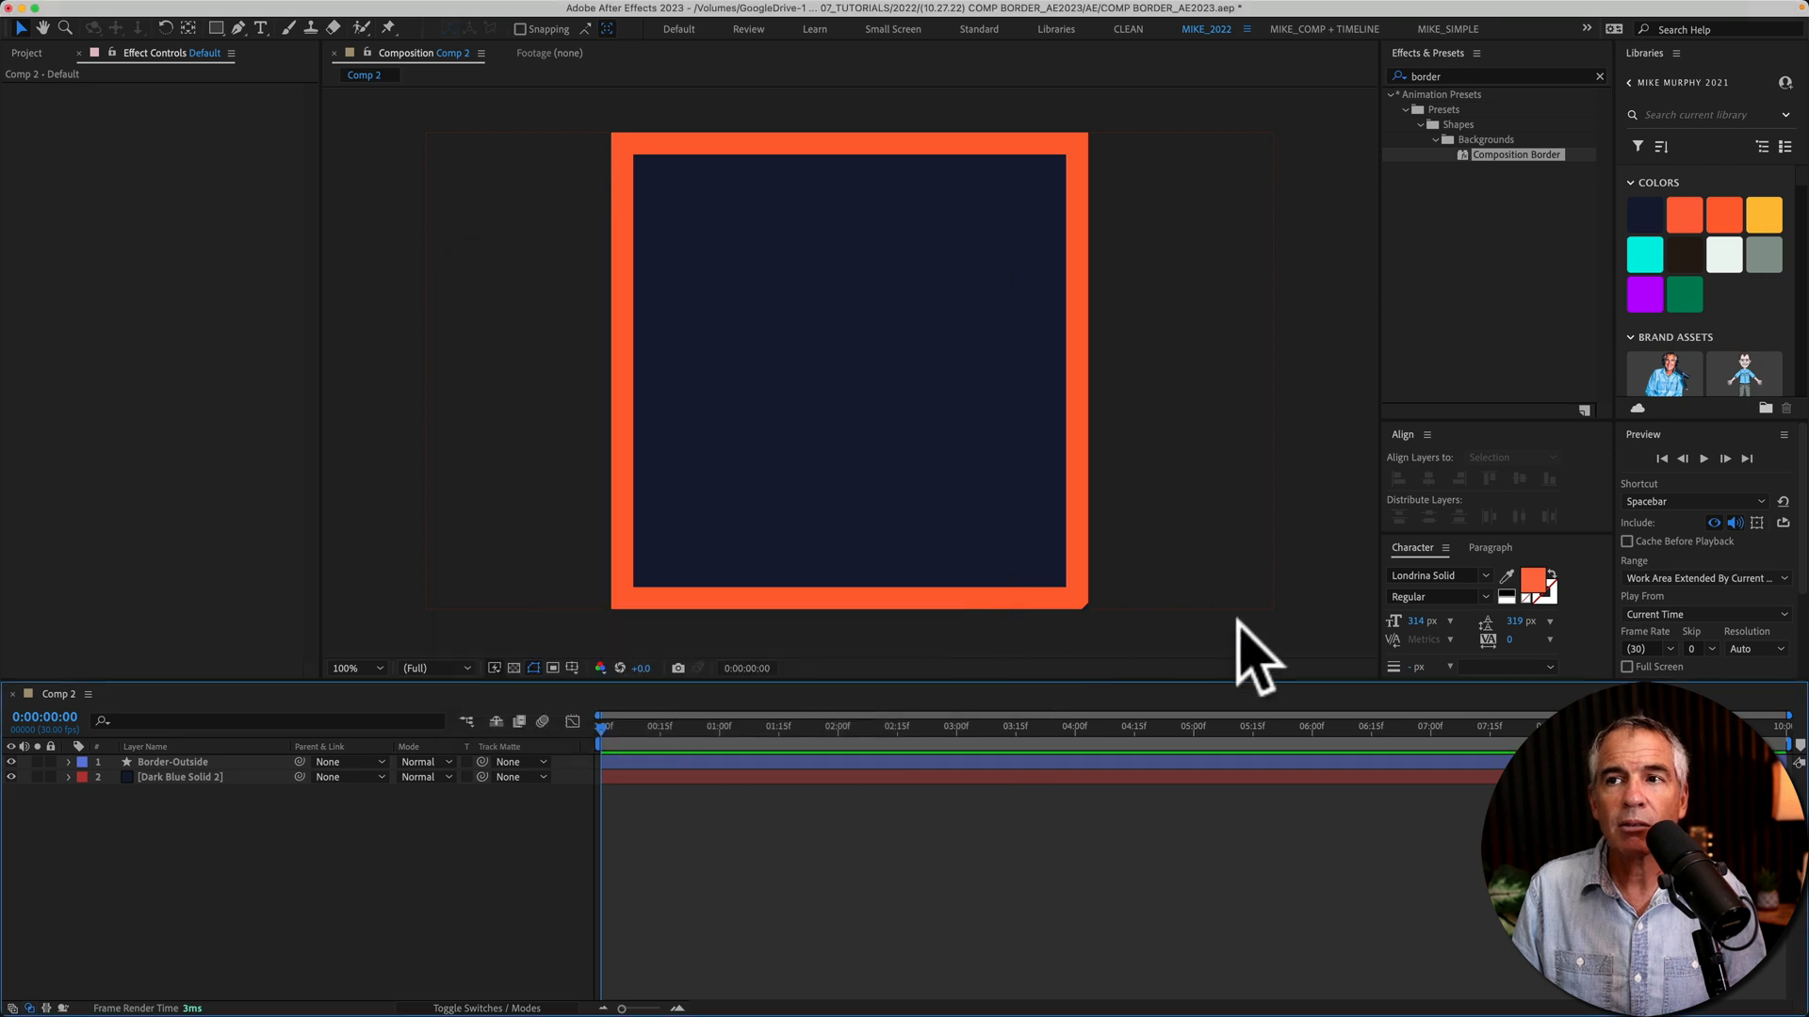
{"action": "left_click", "coordinate": [171, 761]}
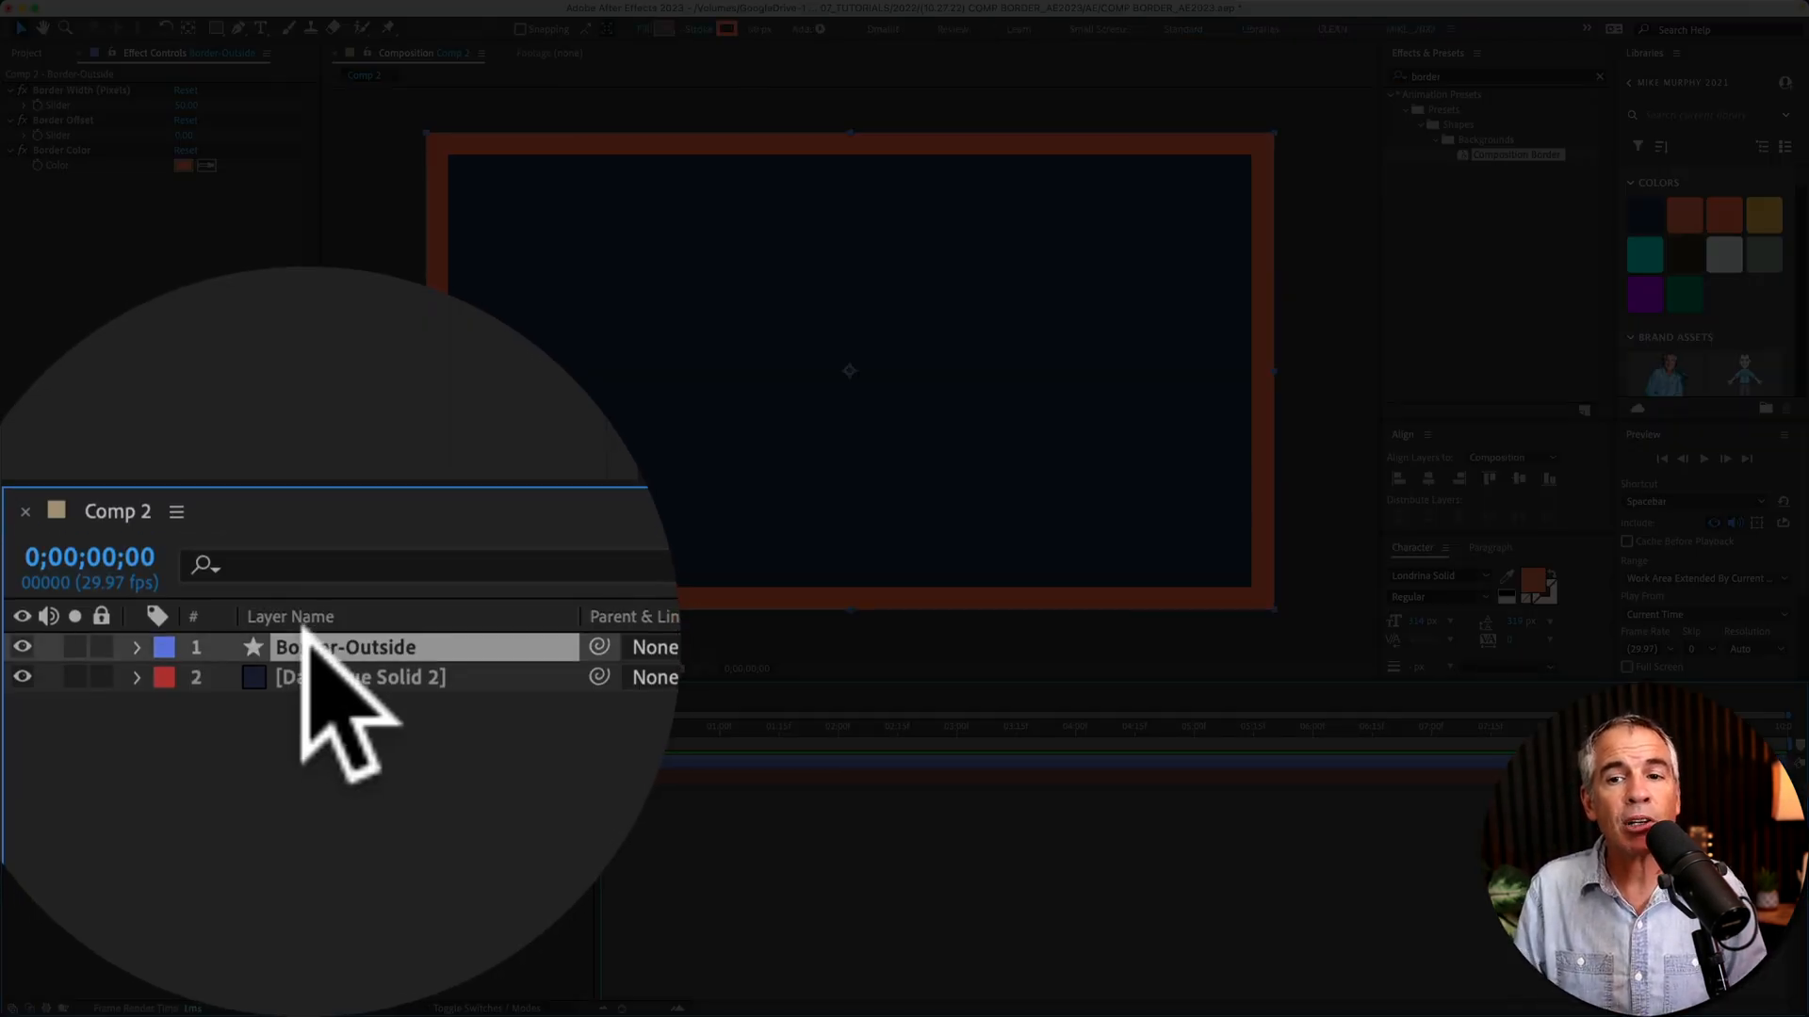
Select Border-Outside and expand its contents, effects and transform groups
{"action": "left_click", "coordinate": [136, 646]}
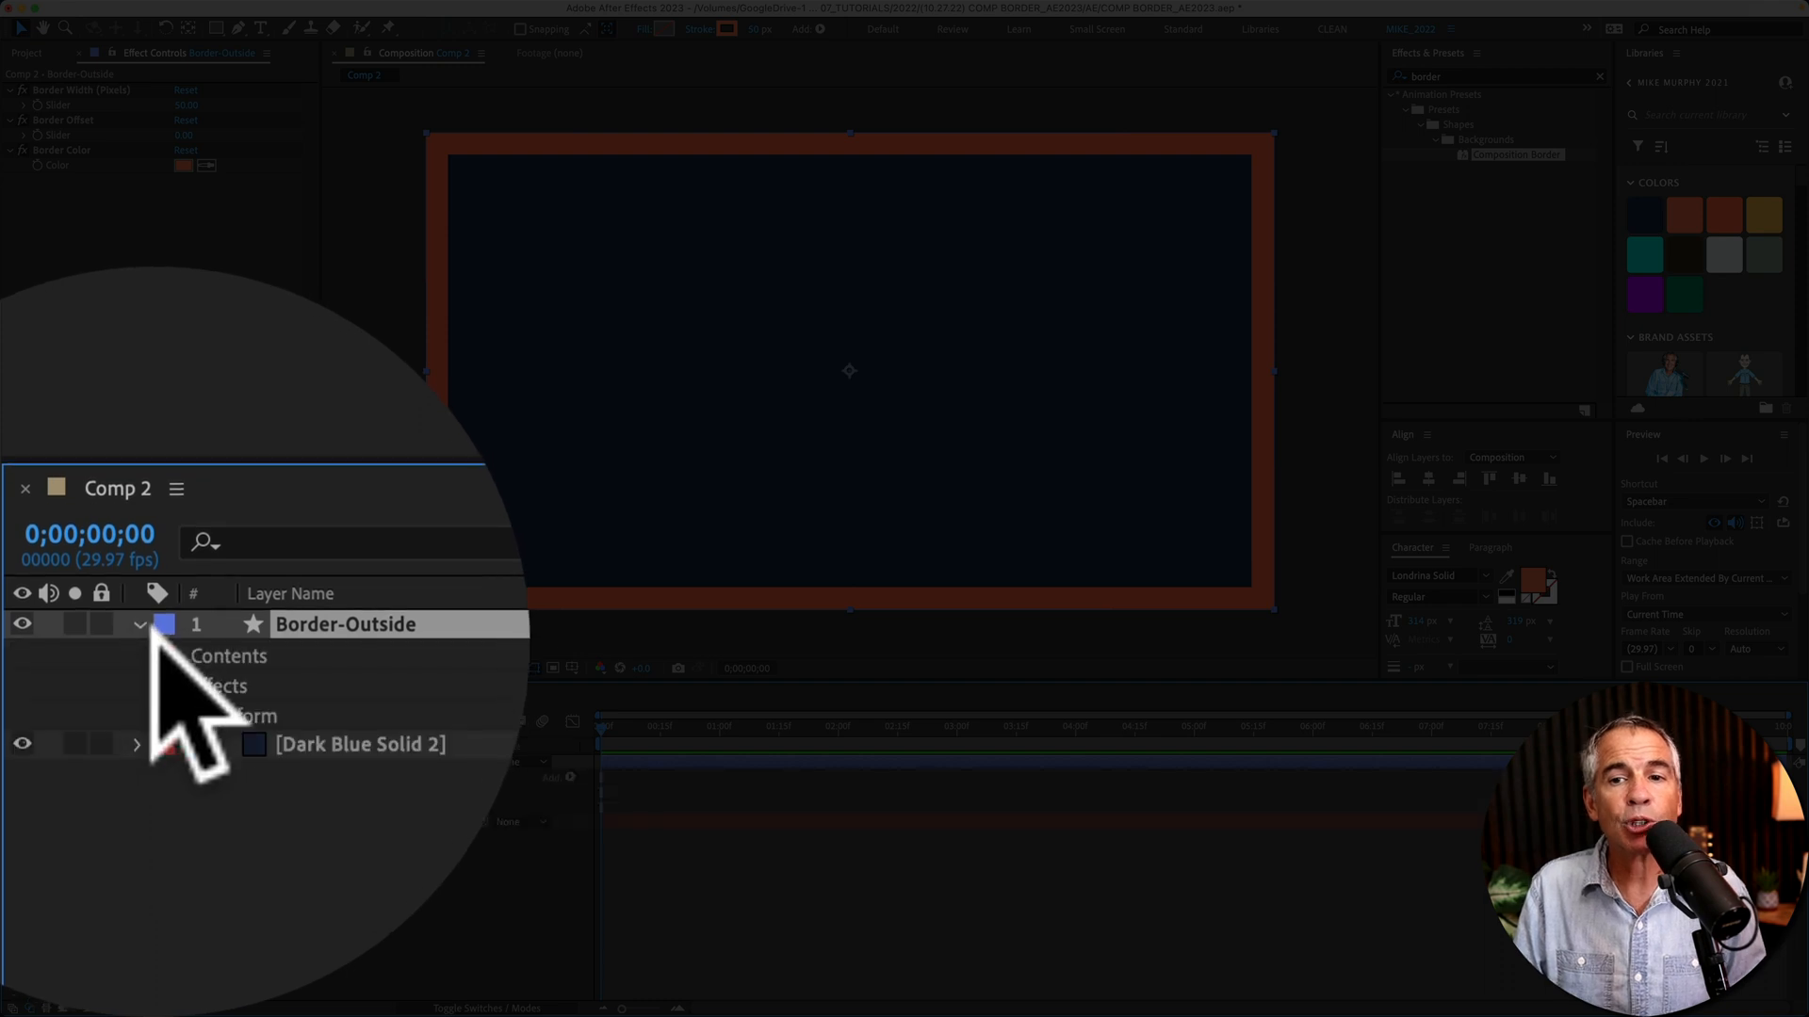
{"action": "left_click", "coordinate": [138, 655]}
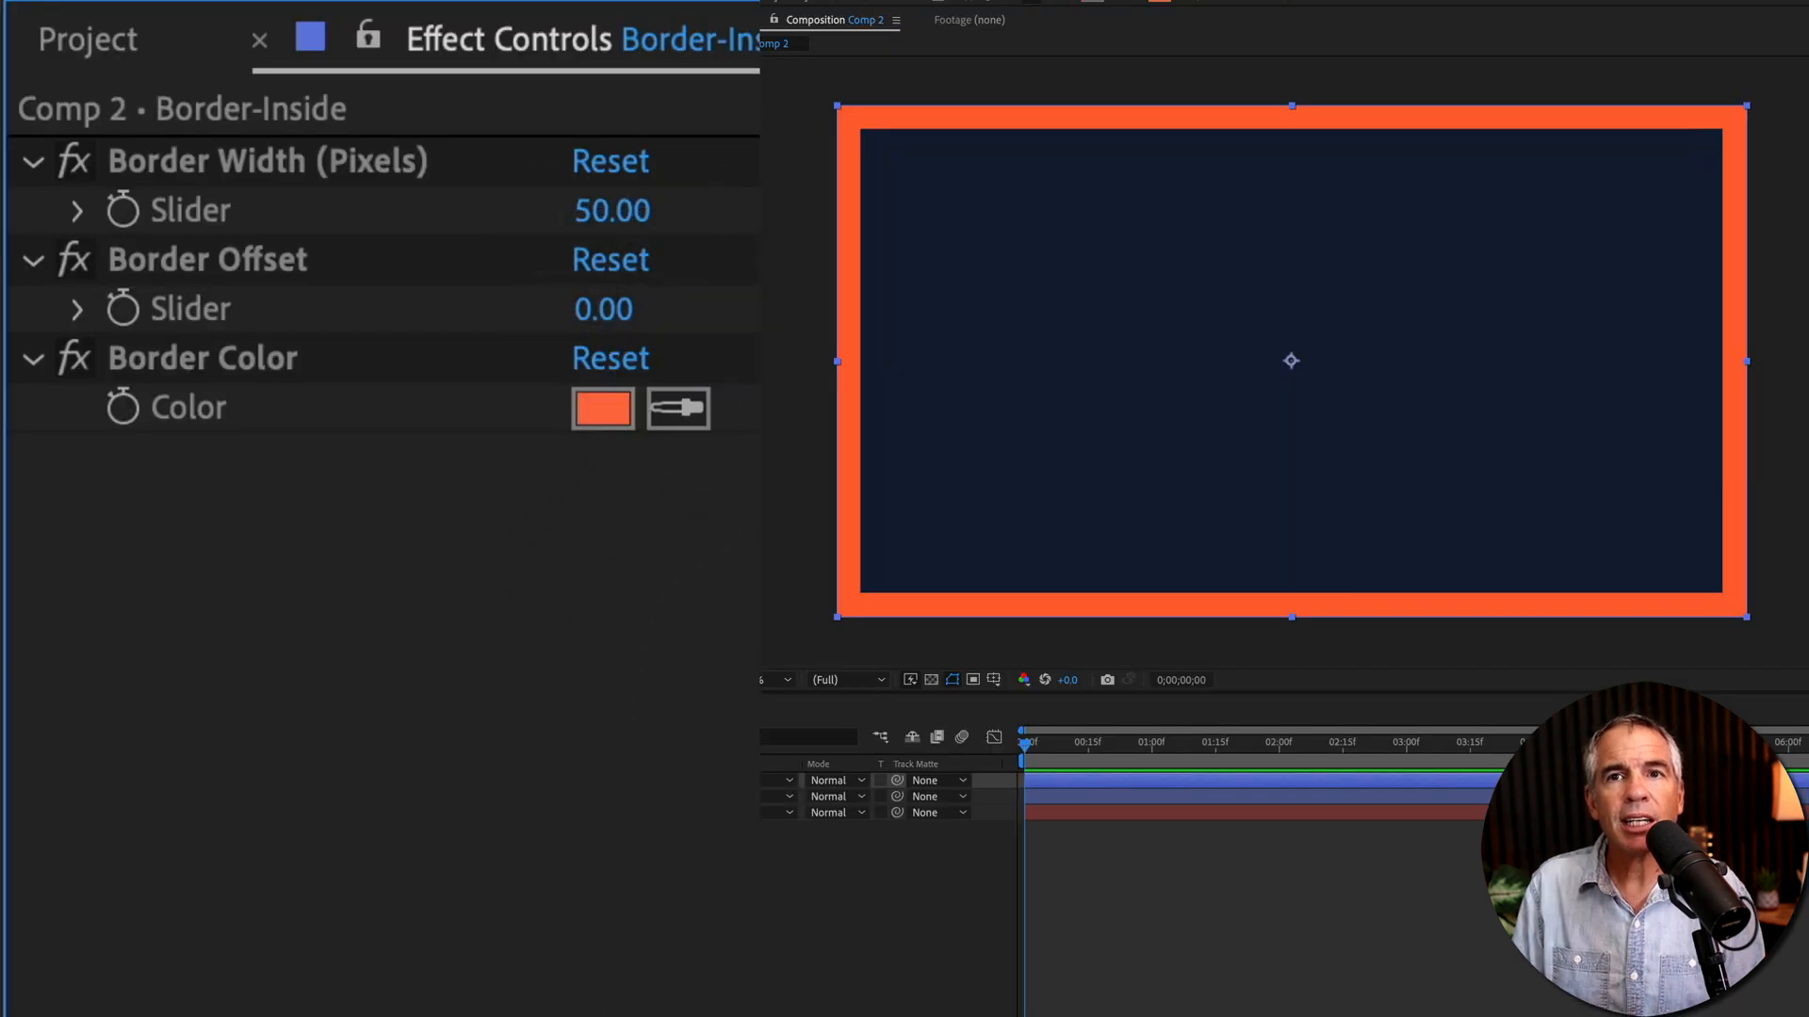
Set the Border-Inside width to 7, then scrub the Border-Outside width thicker
{"action": "type", "text": "7"}
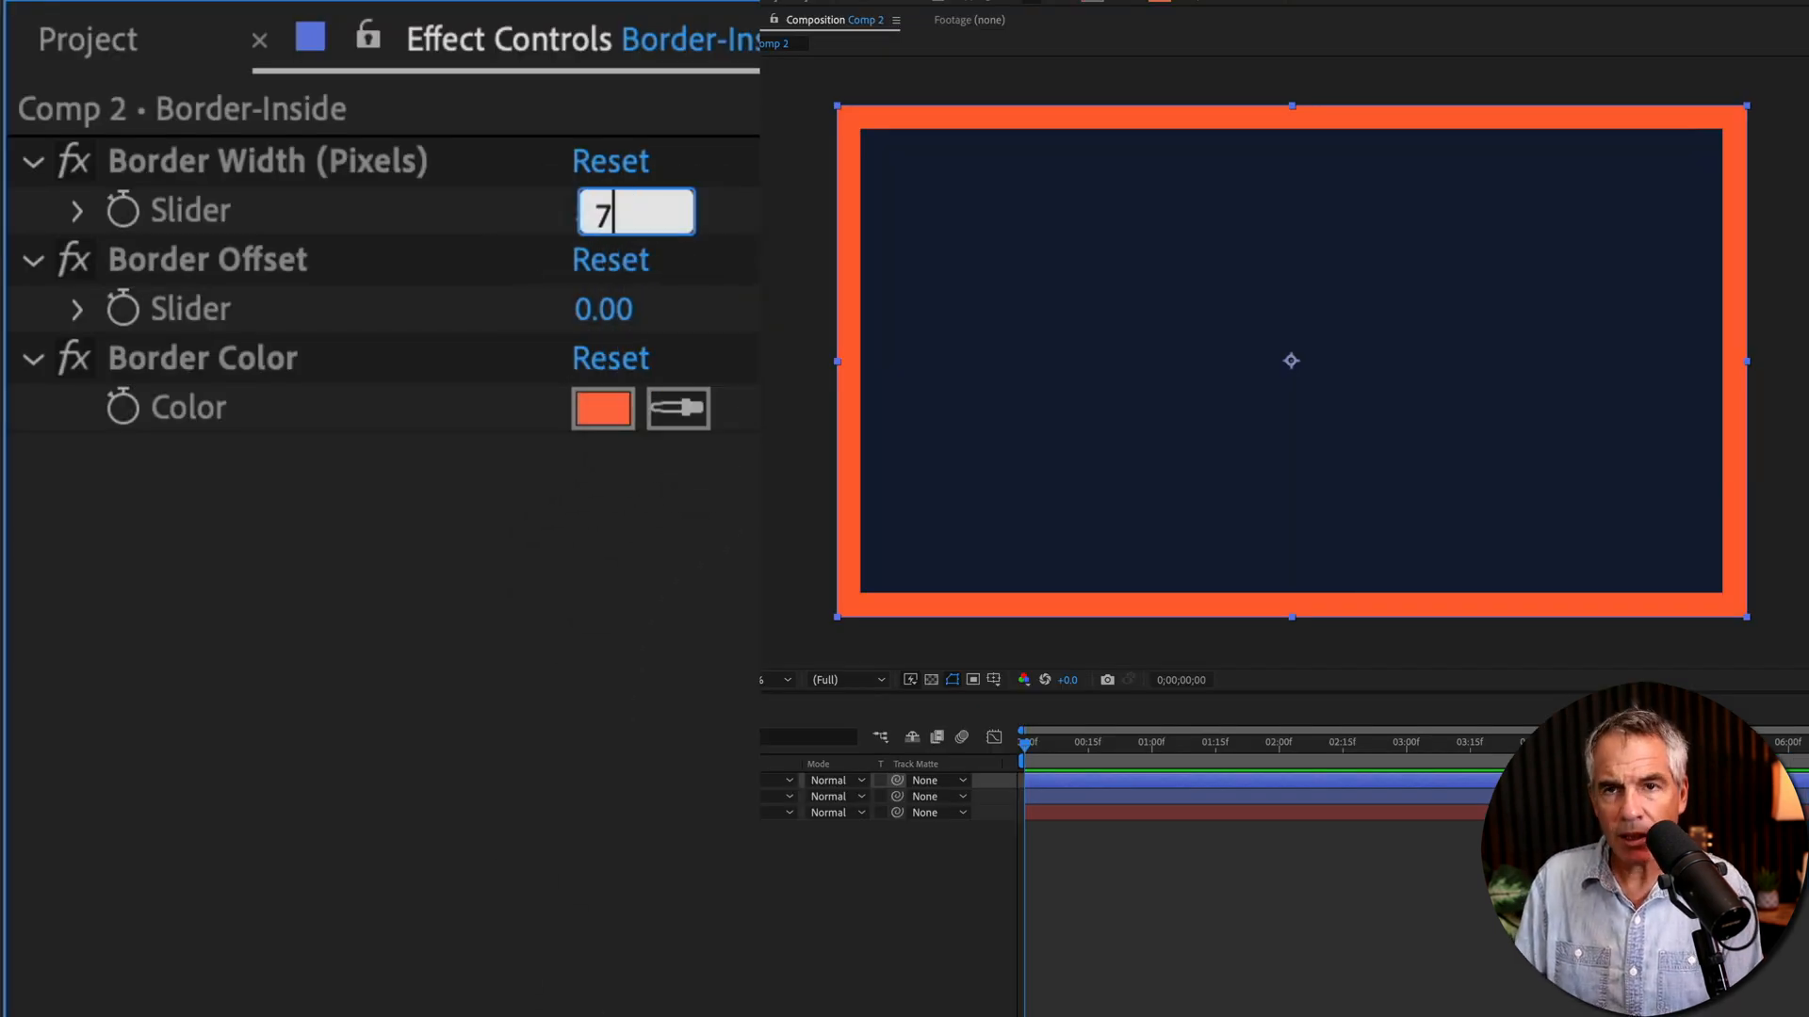
{"action": "left_click", "coordinate": [635, 307]}
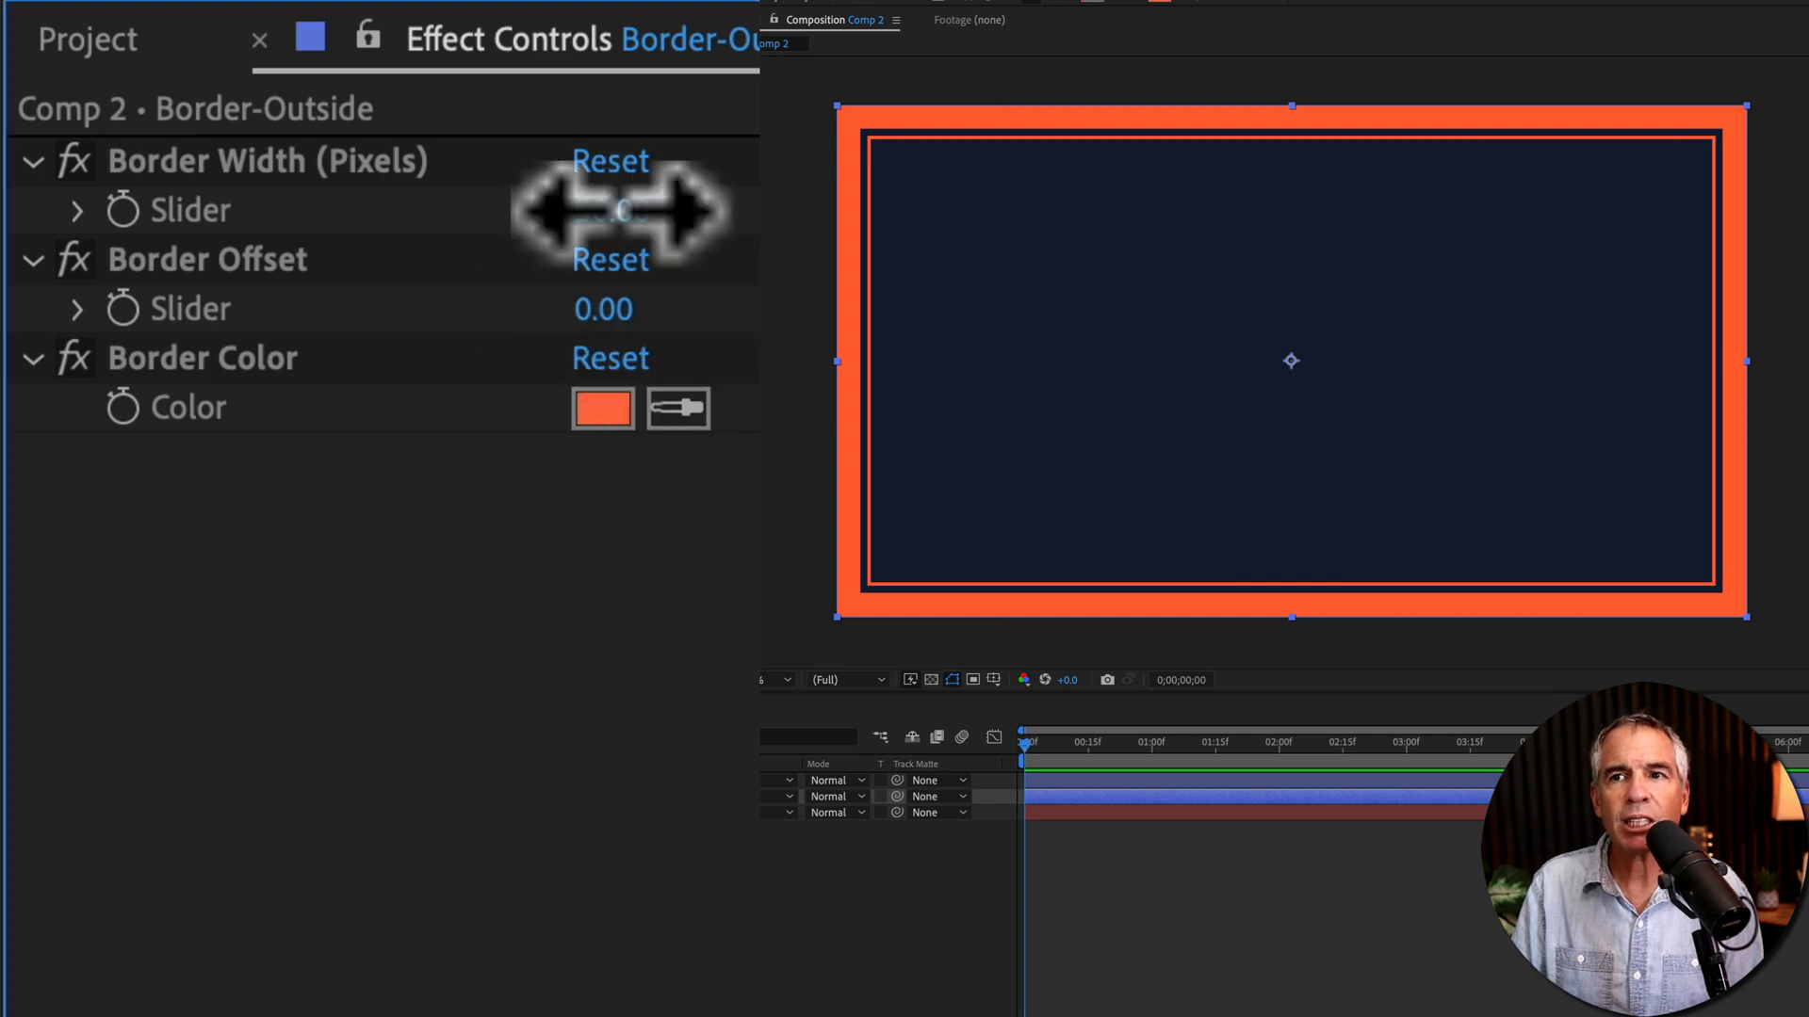
{"action": "left_click_drag", "start_coordinate": [611, 209], "coordinate": [646, 209]}
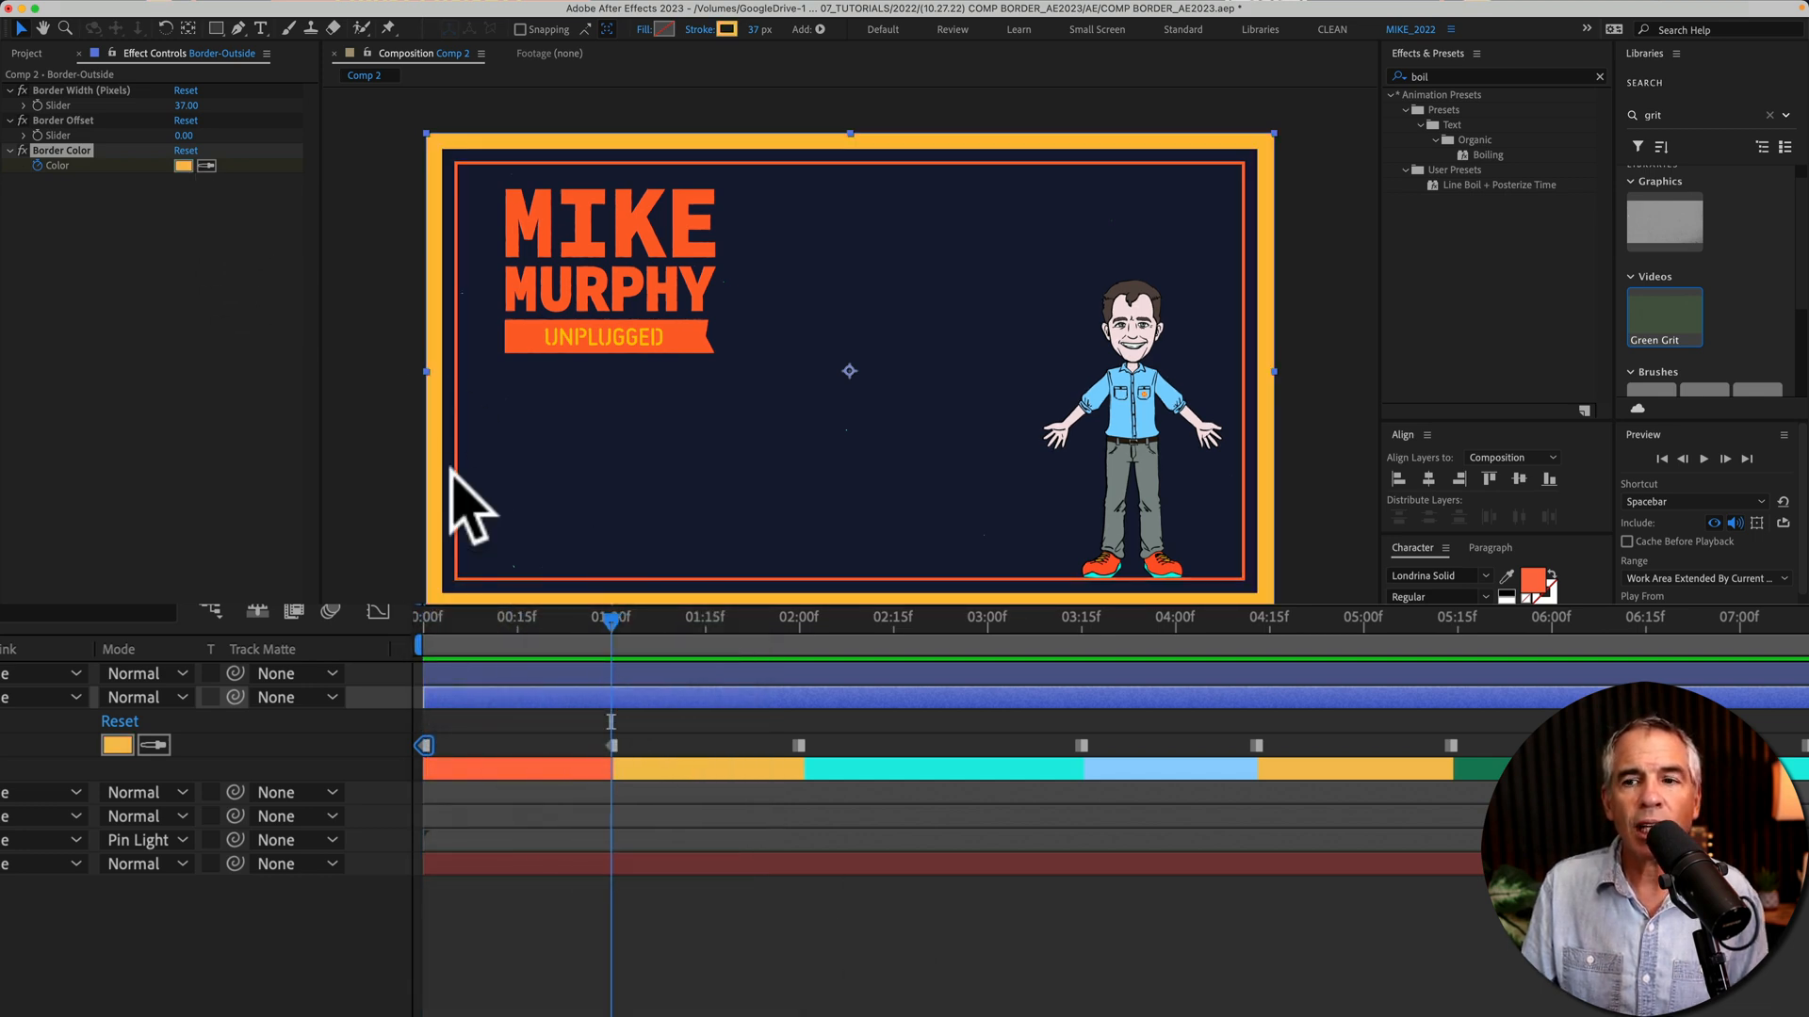
Bring up the context menu on an outer border color keyframe to toggle a hold keyframe
{"action": "right_click", "coordinate": [611, 746]}
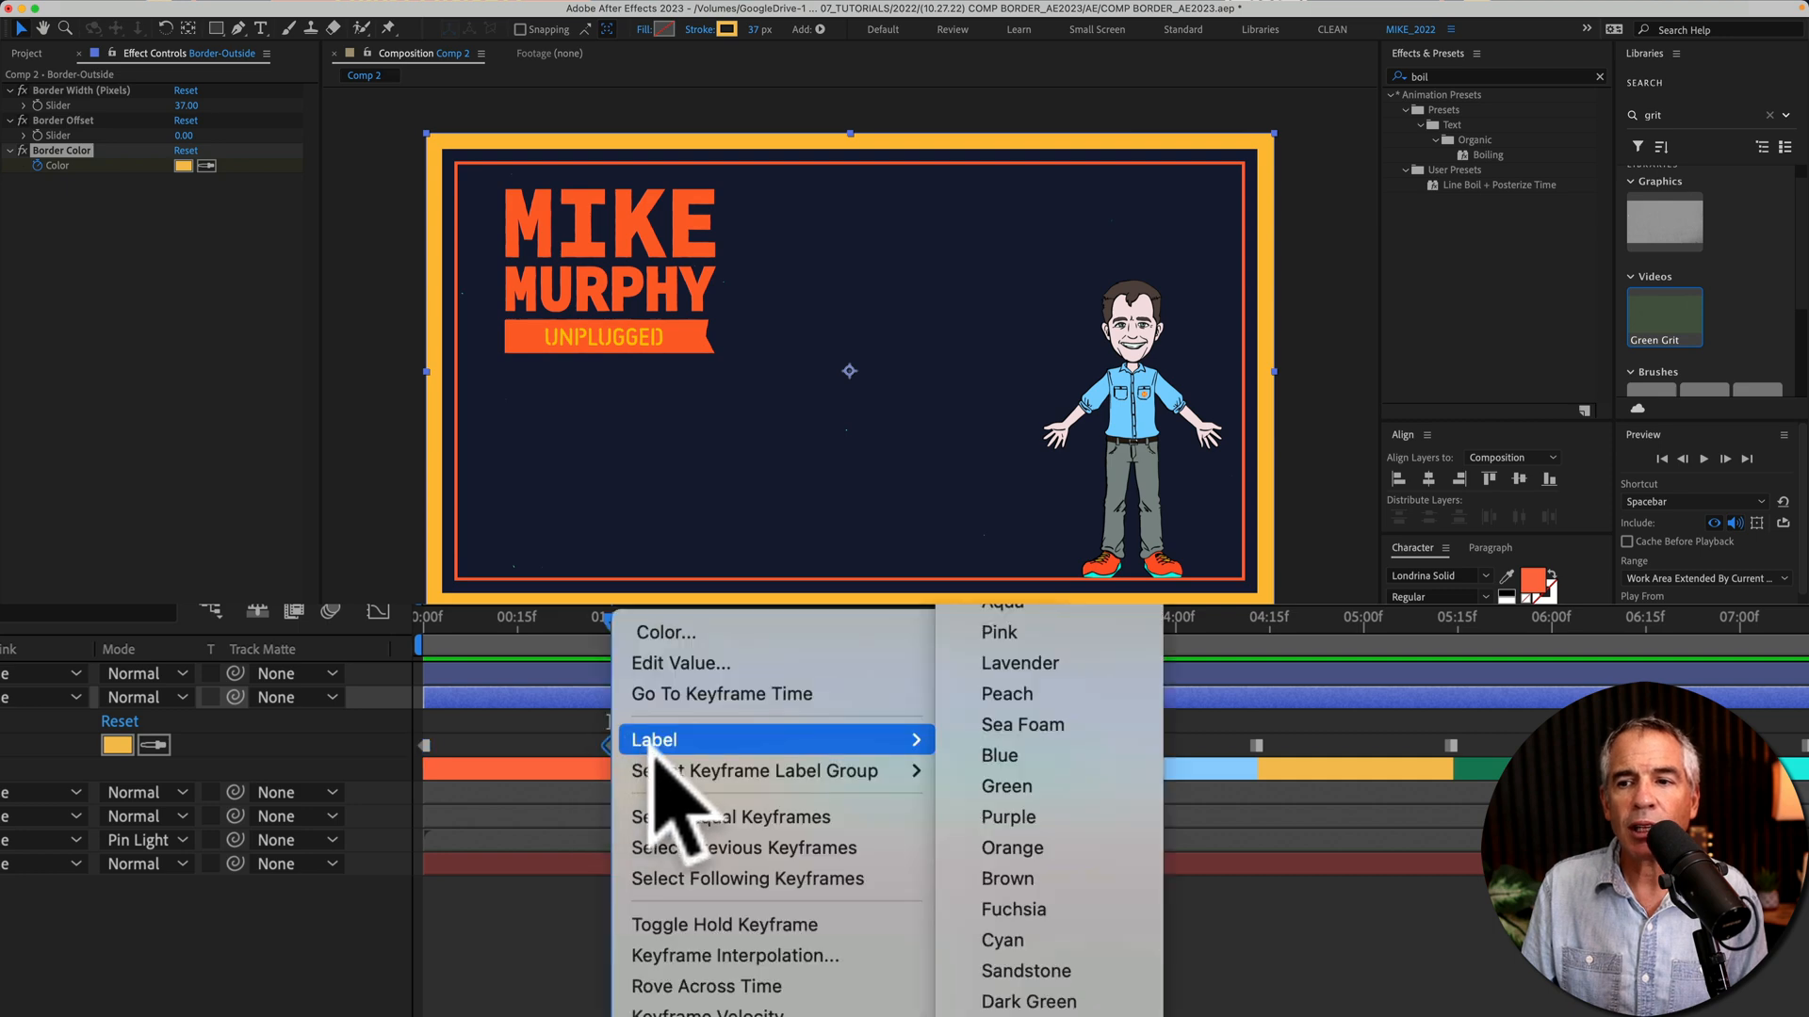